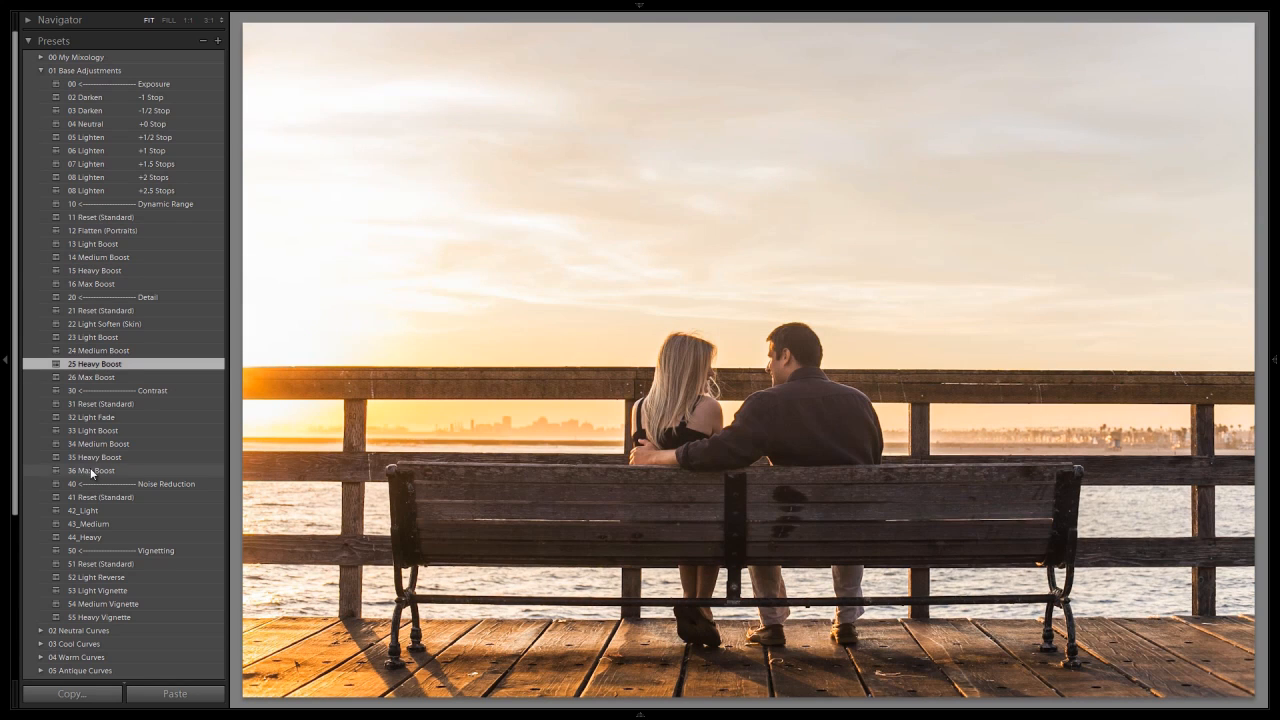
Show the My Mixology preset list with the garden engagement photo loaded in Develop
left_click(104, 604)
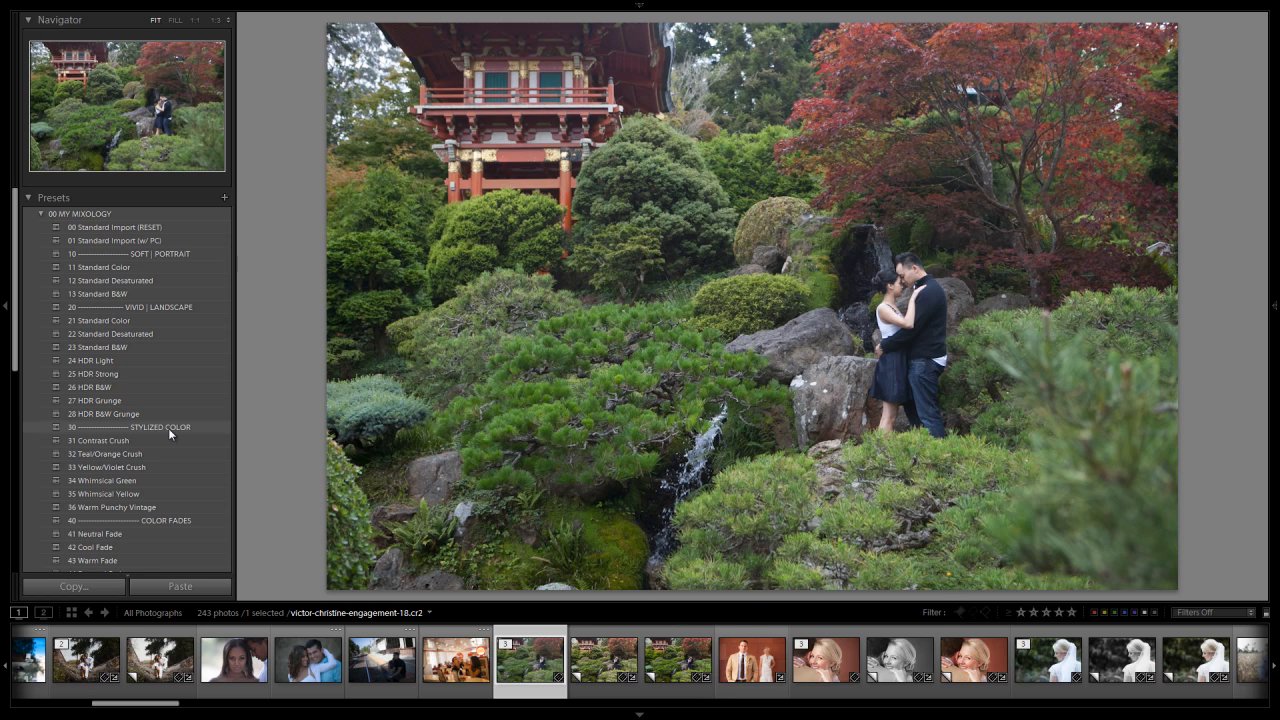
mouse_move(168, 430)
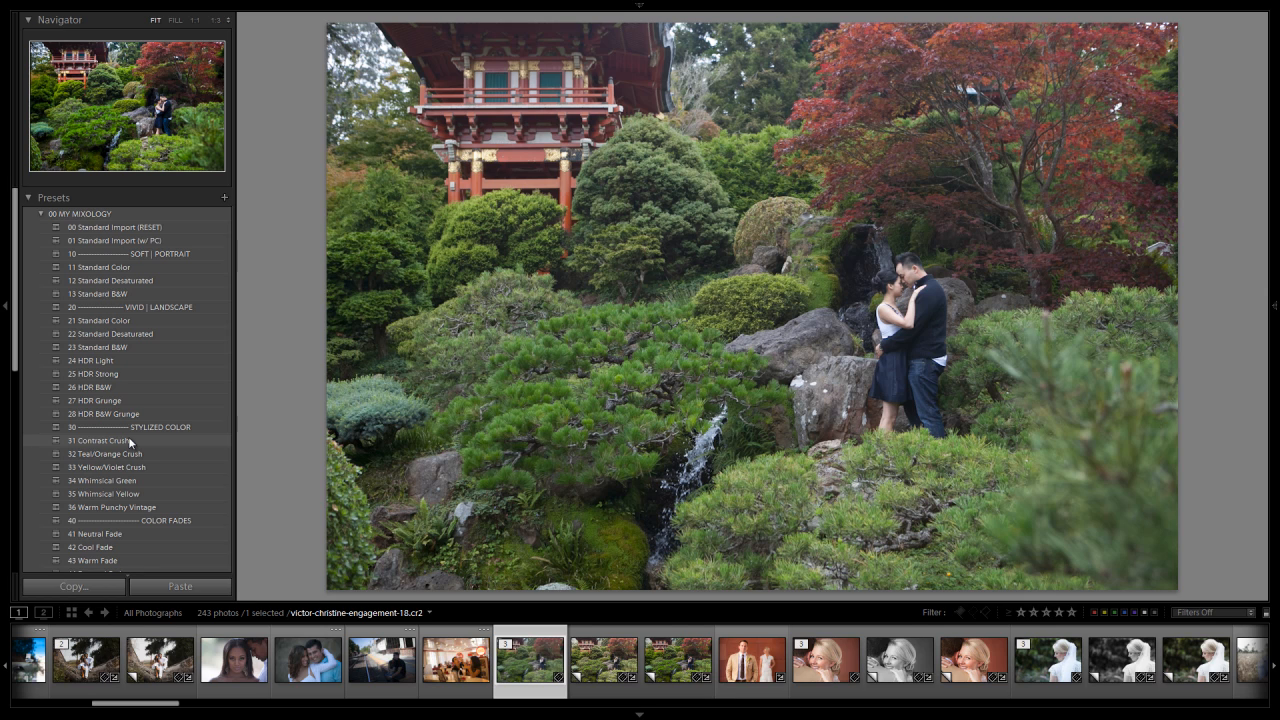
Apply the 31 Contrast Crush preset to the garden engagement photo
left_click(104, 442)
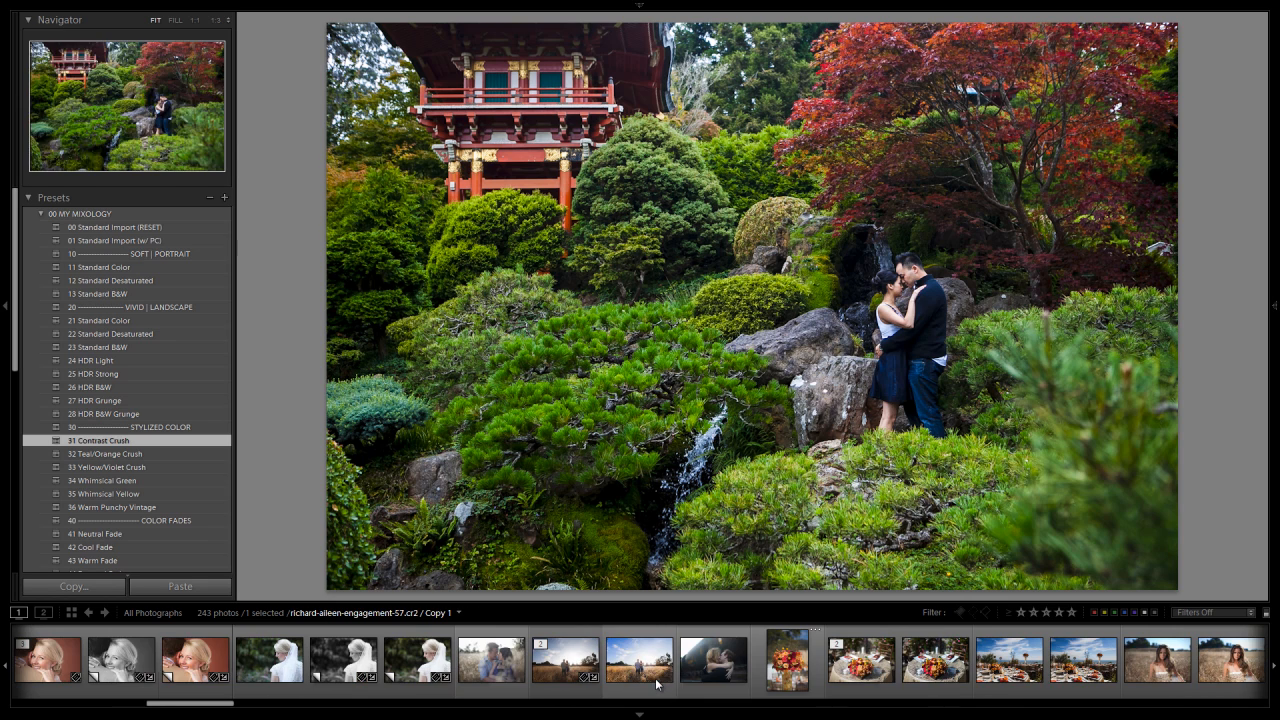
Select the train kiss photo and apply the 31 Contrast Crush preset to it
left_click(712, 660)
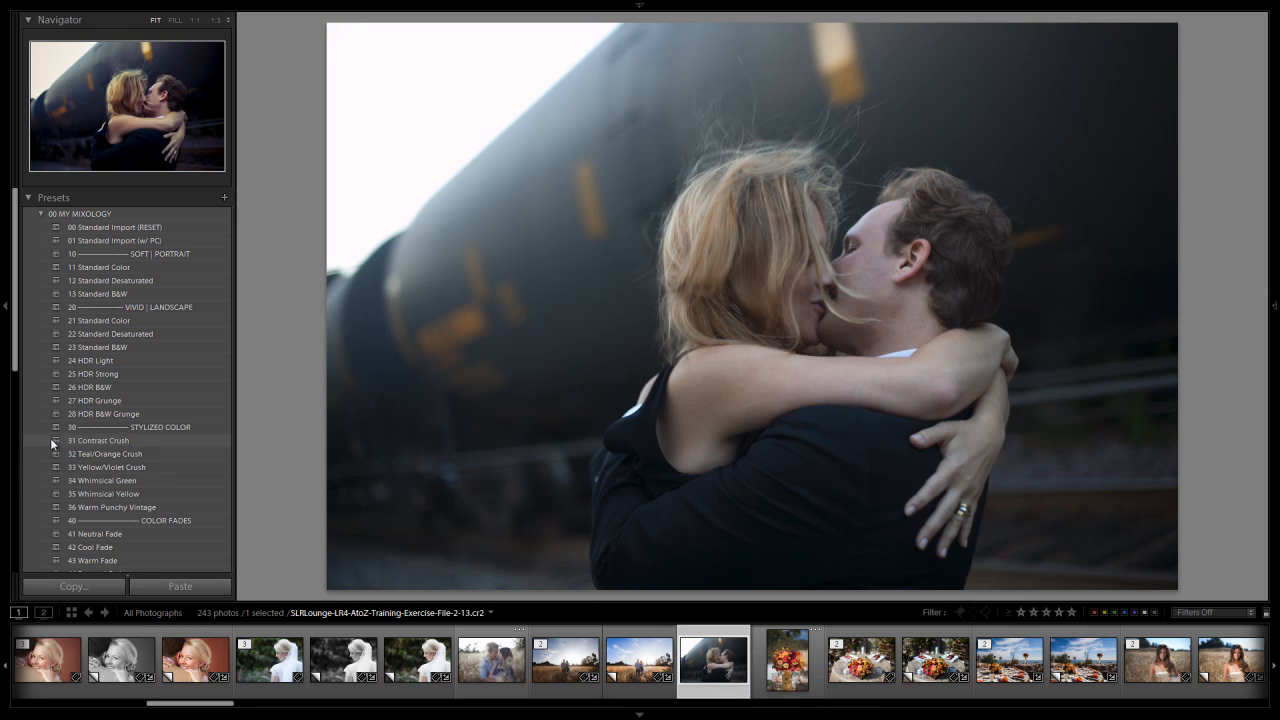
left_click(98, 440)
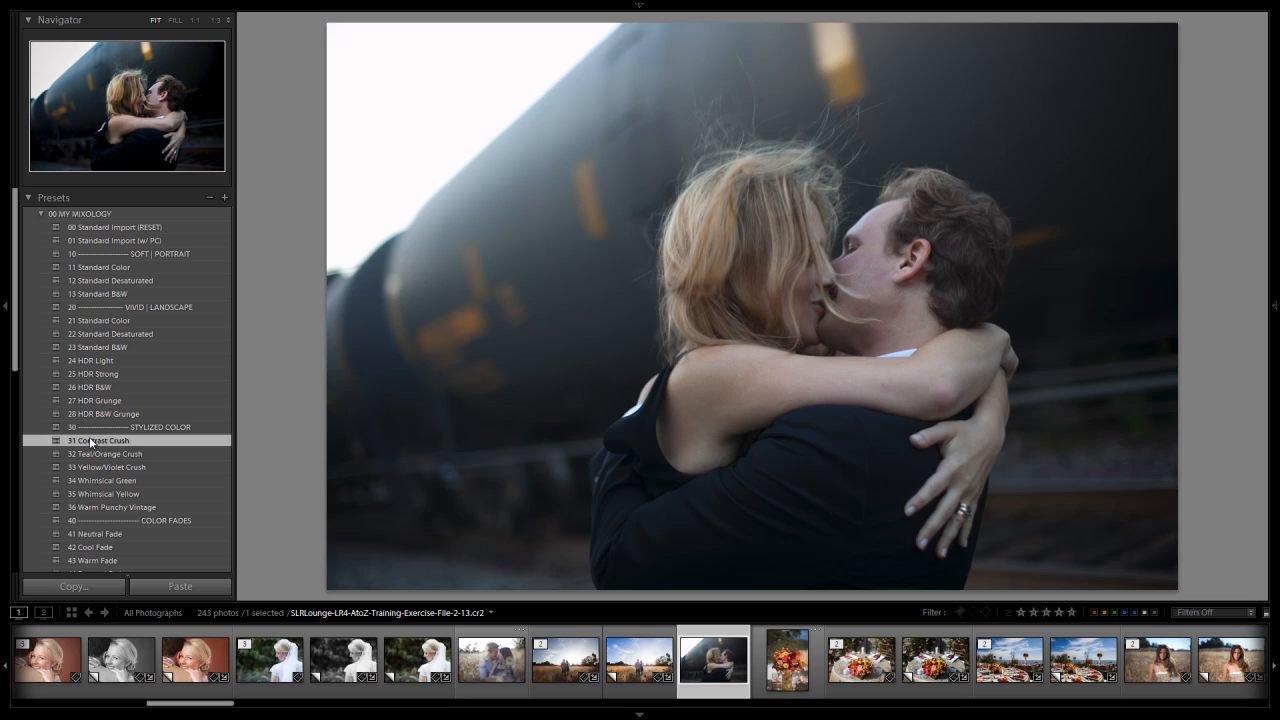
left_click(98, 440)
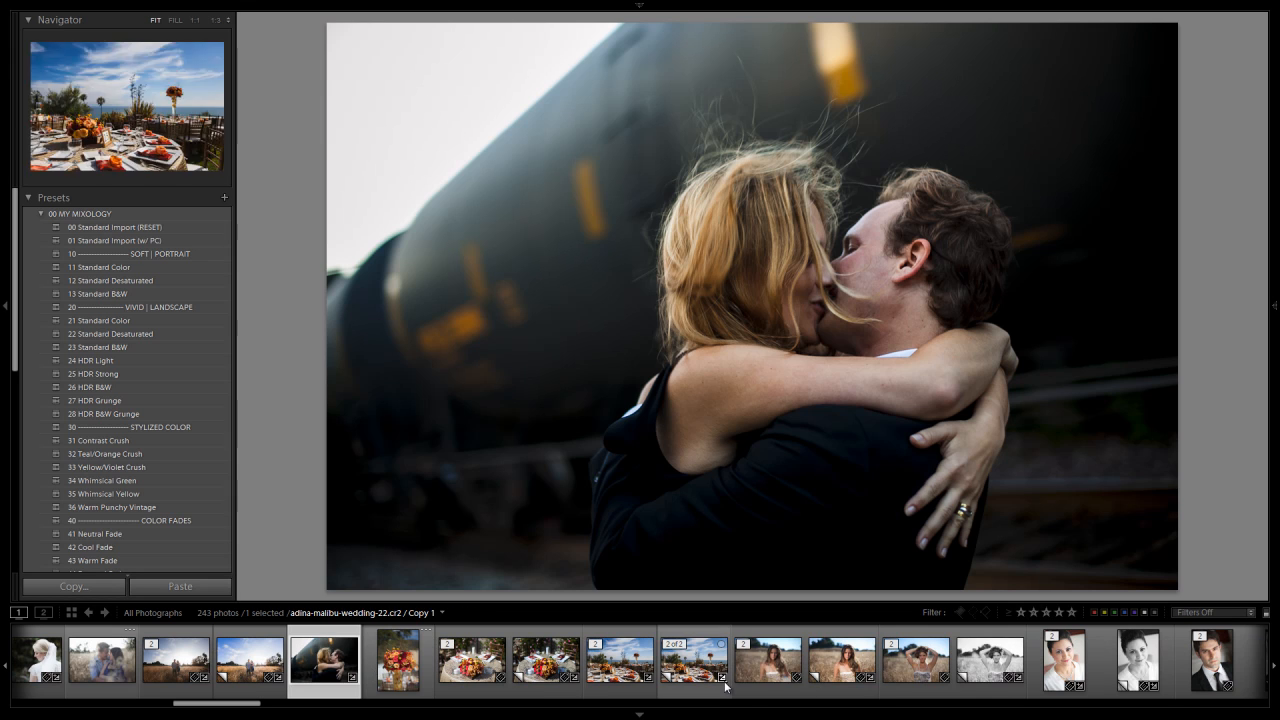
scroll("right", 3)
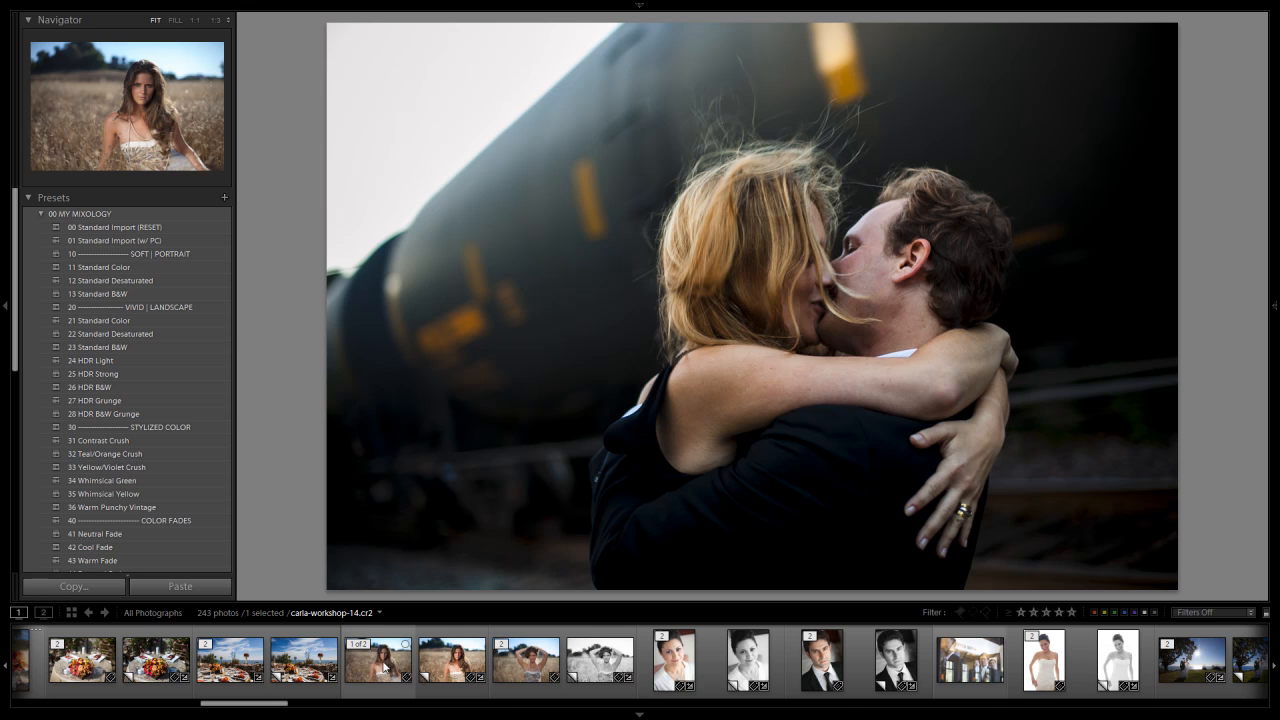
Select the wheat field portrait and apply the 31 Contrast Crush preset to it
left_click(376, 660)
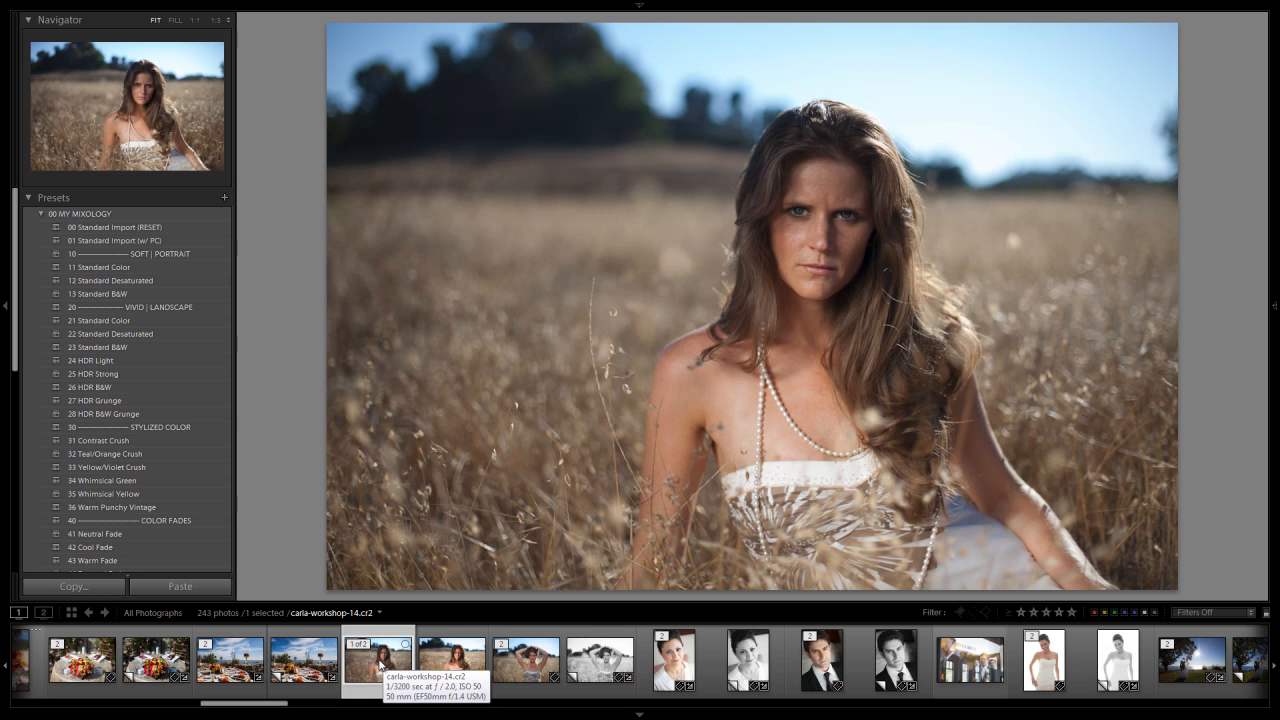
left_click(98, 440)
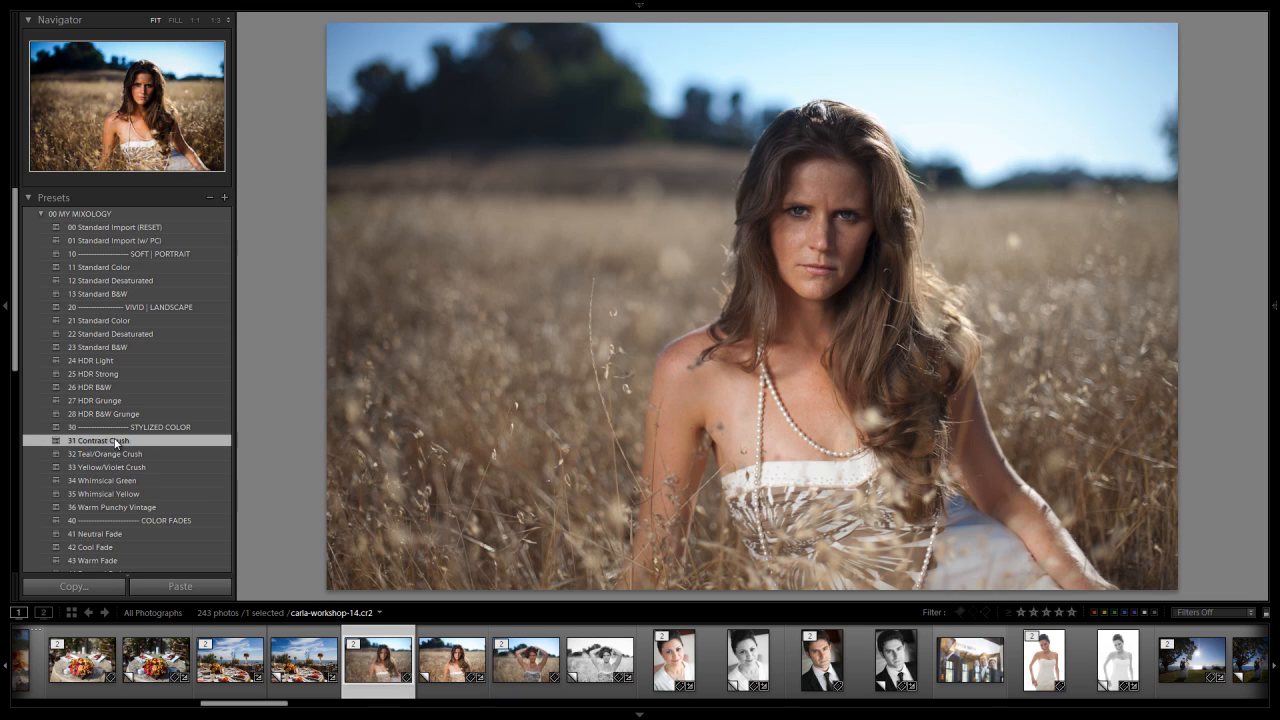
left_click(98, 440)
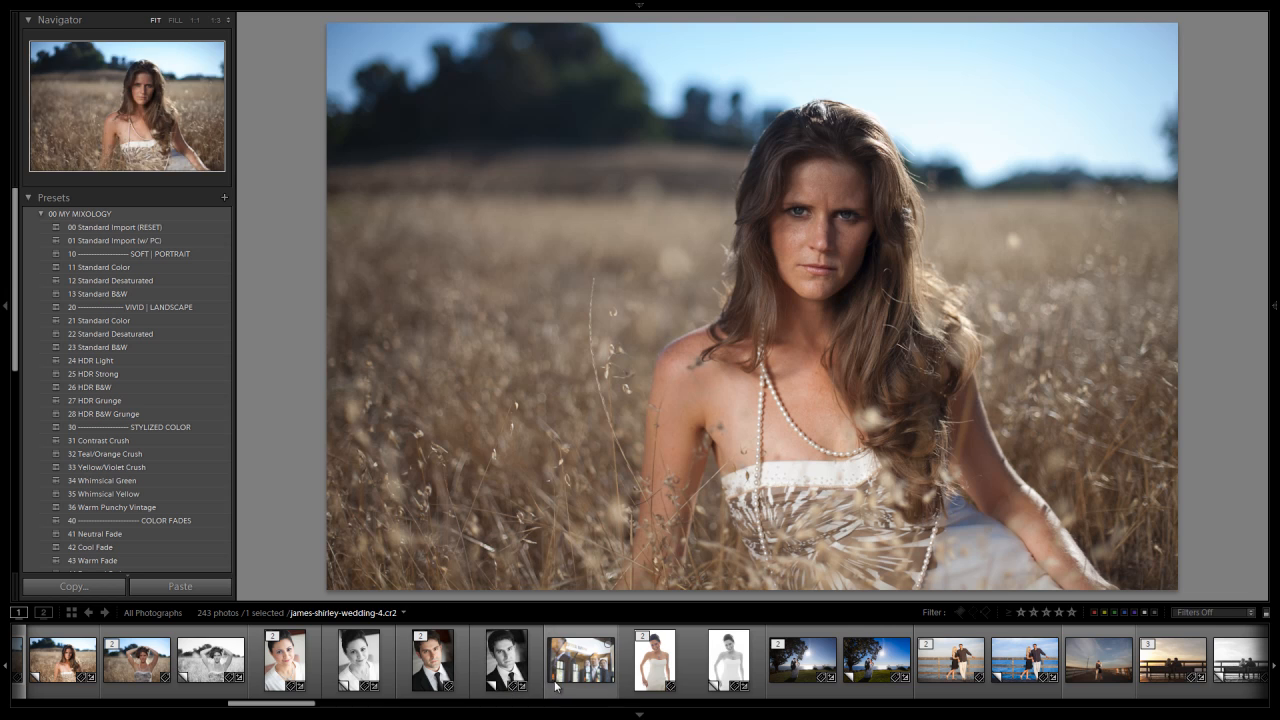
mouse_move(580, 660)
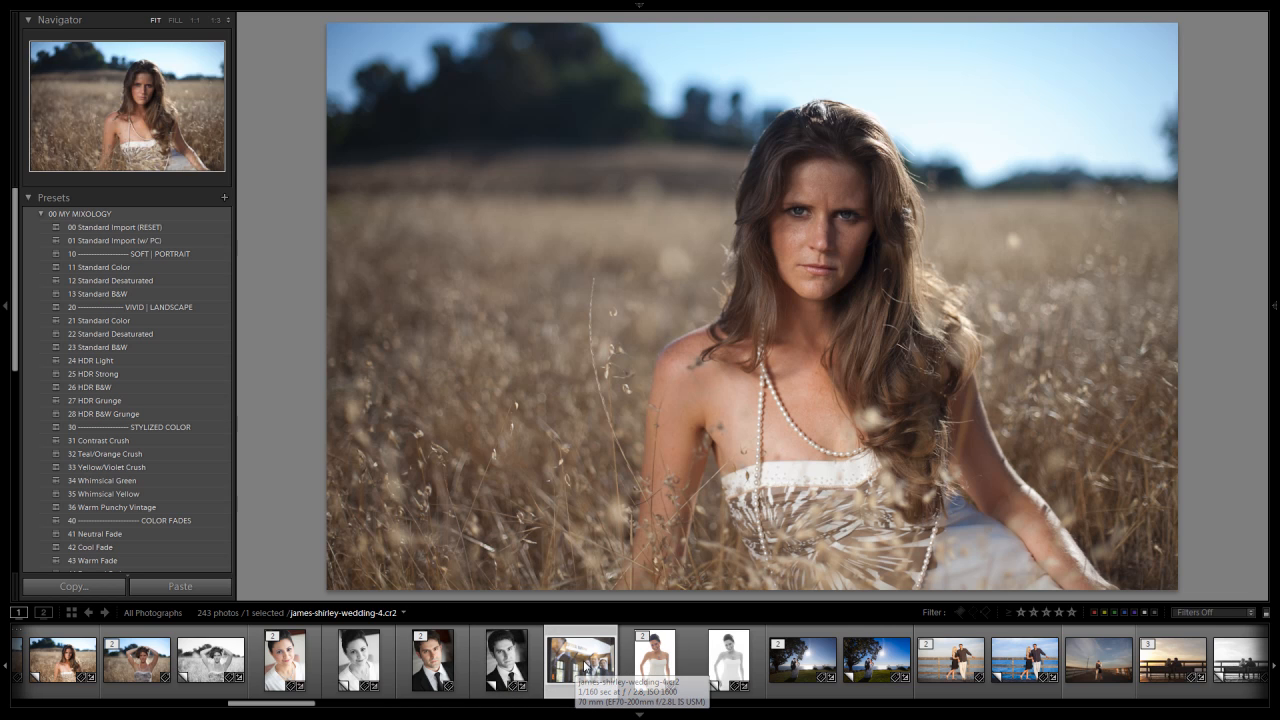
Select the groomsmen reflection photo and expand the 01 Base Adjustments preset folder
left_click(580, 658)
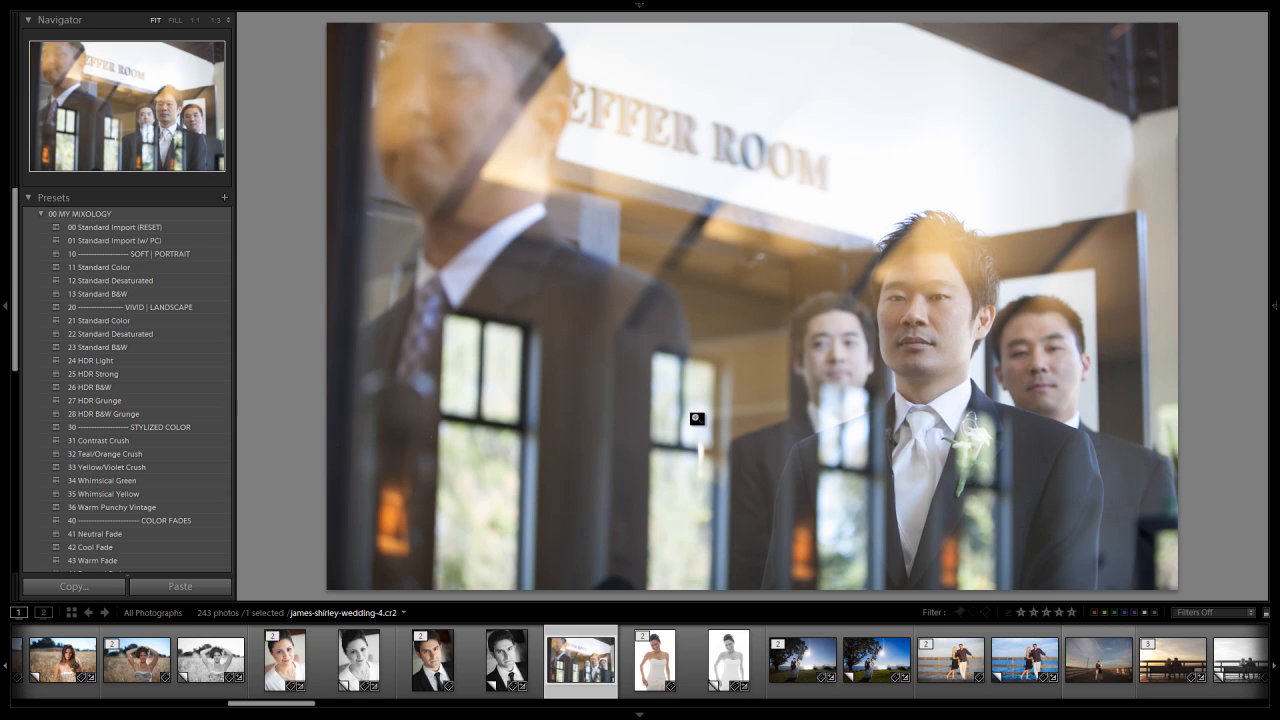
mouse_move(234, 394)
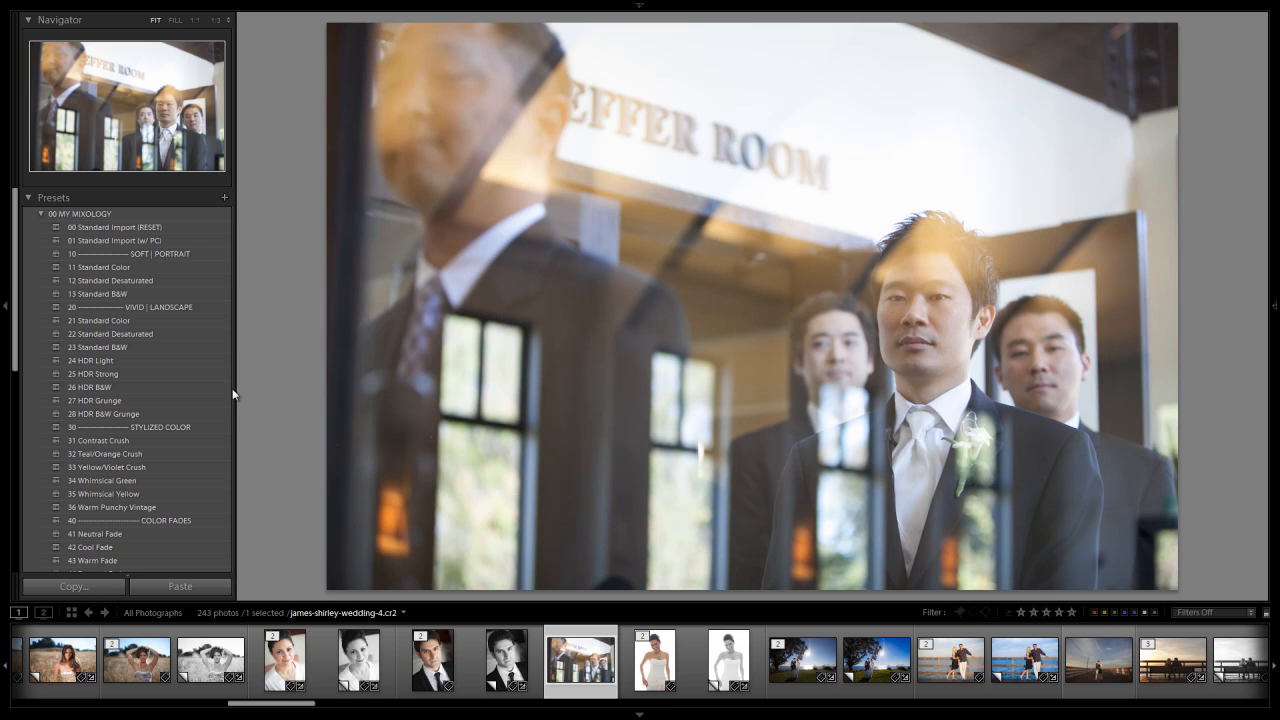
left_click(98, 442)
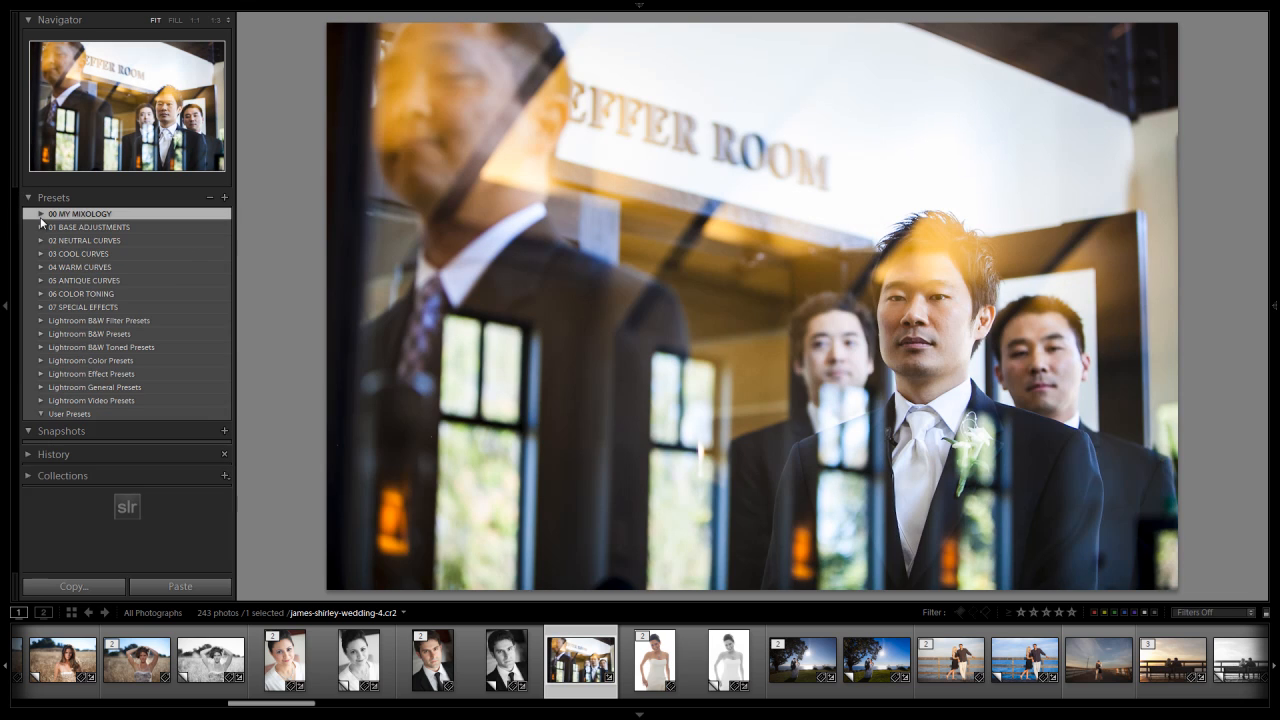
left_click(40, 228)
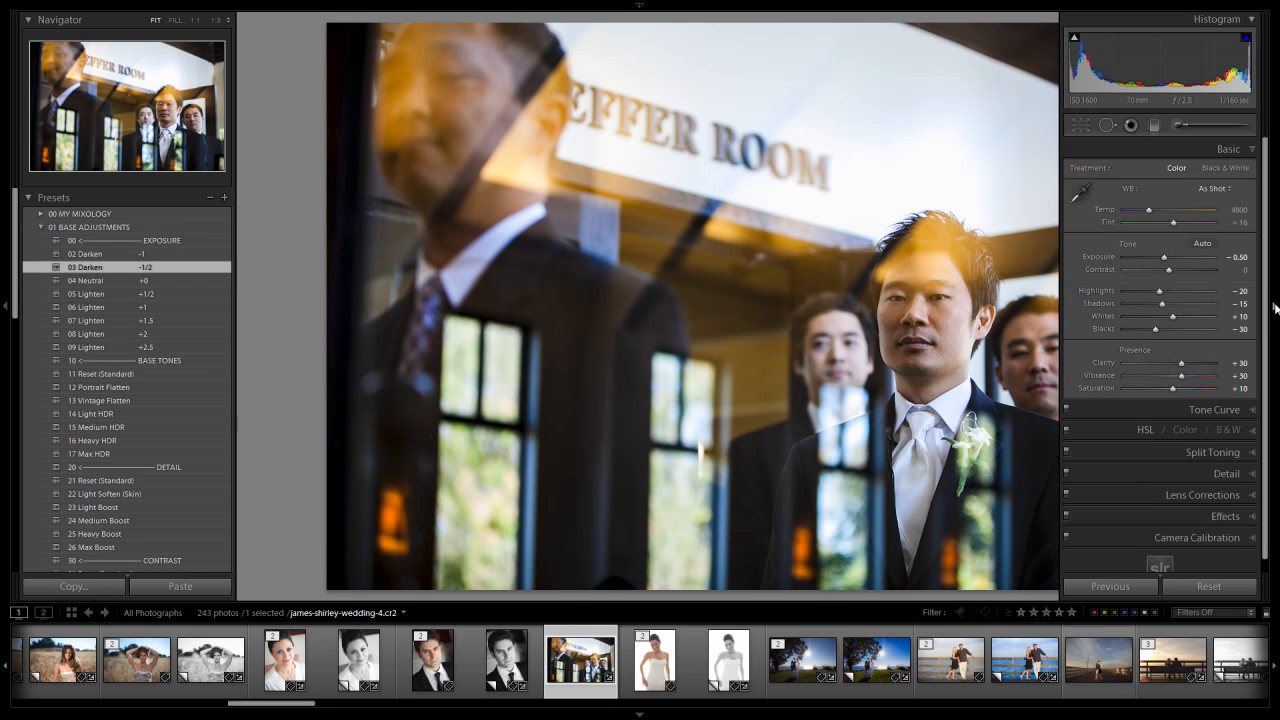
left_click_drag(1148, 210, 1150, 210)
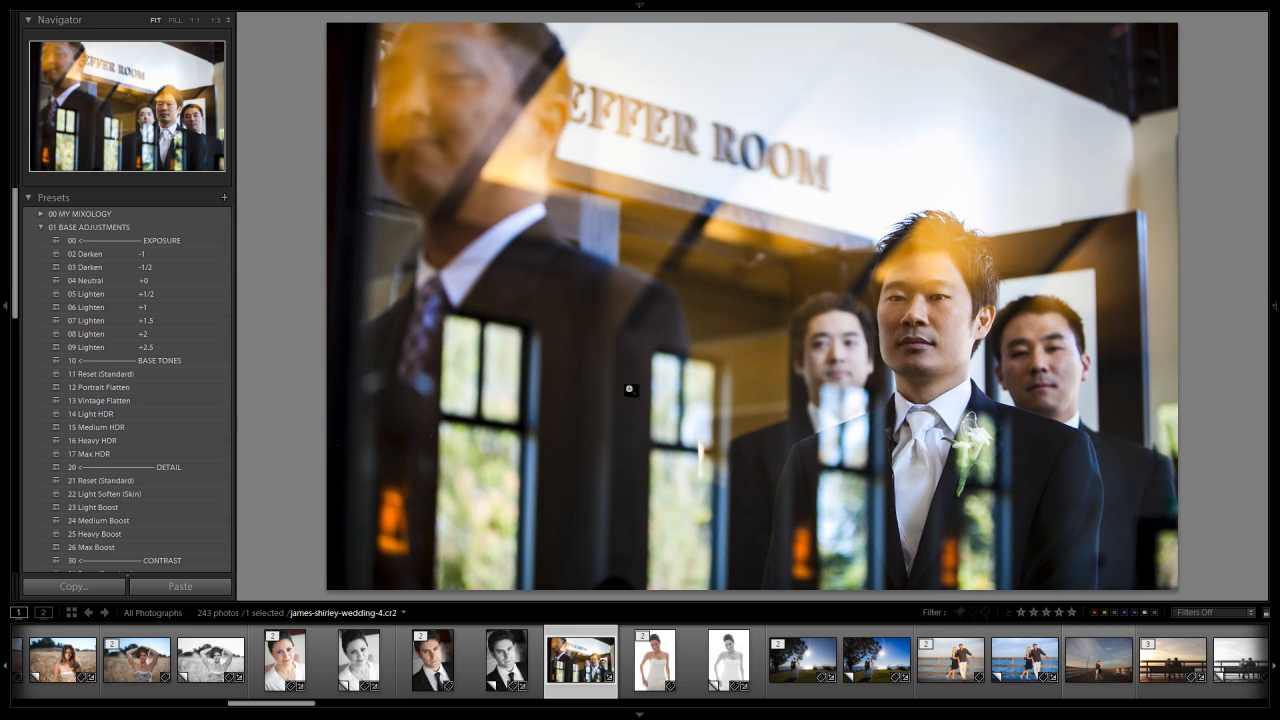
mouse_move(484, 584)
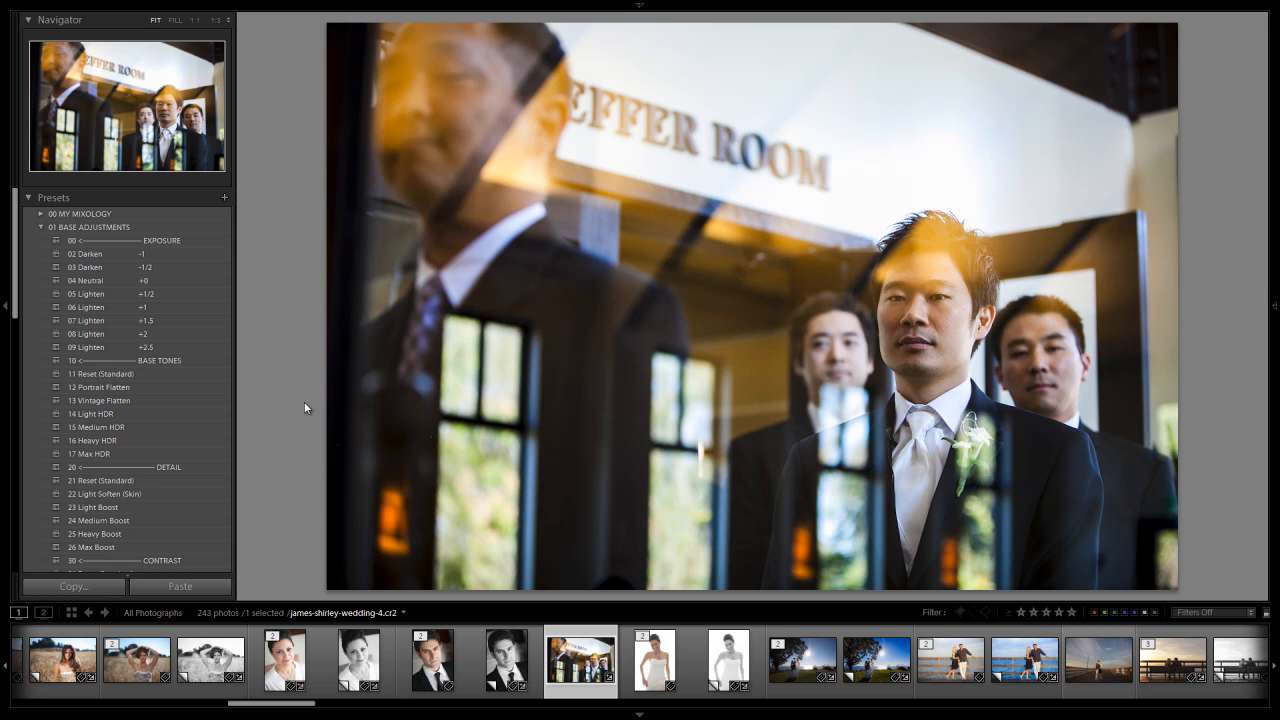
mouse_move(398, 422)
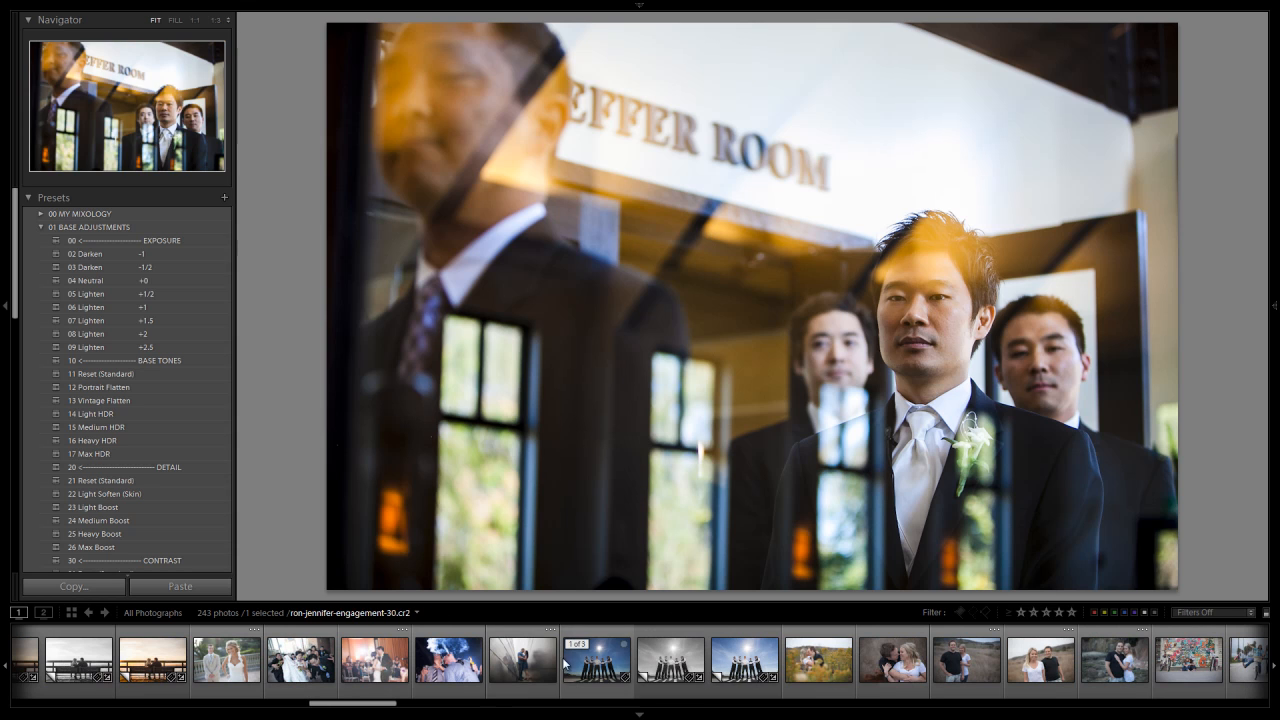
Select the first-dance photo, apply 31 Contrast Crush, and return to the Mixology folder list
left_click(374, 658)
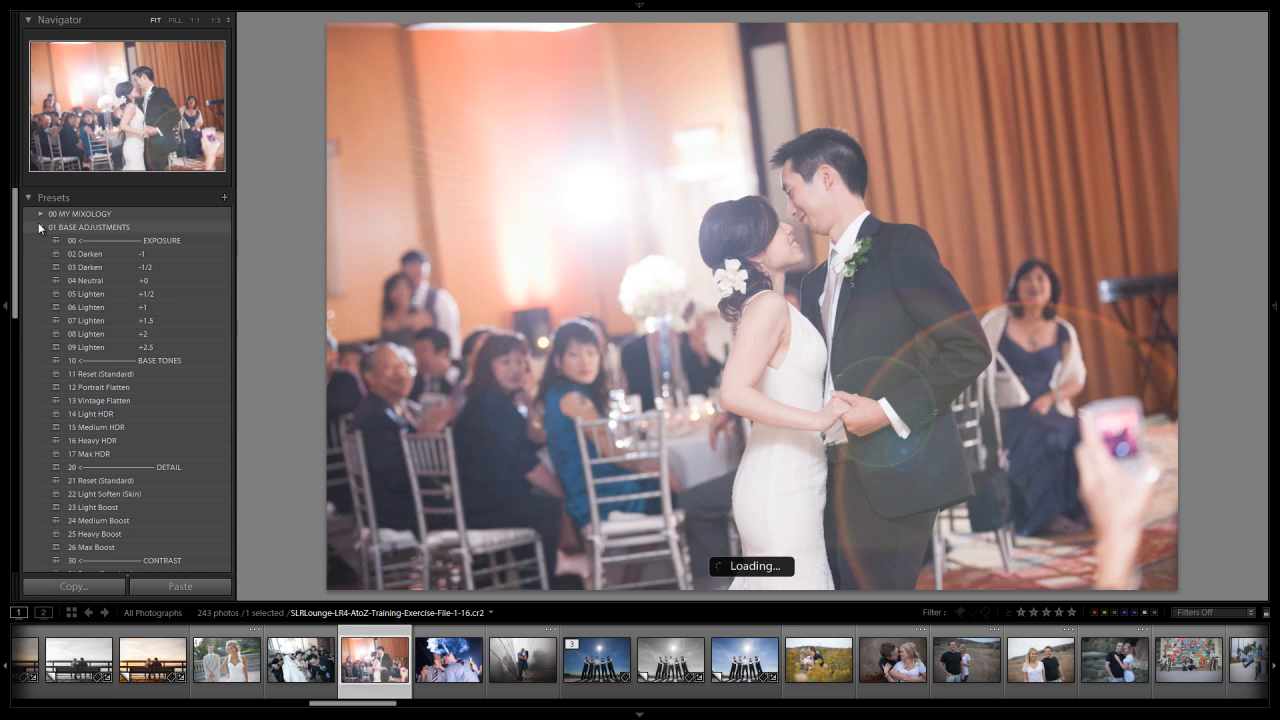
left_click(40, 212)
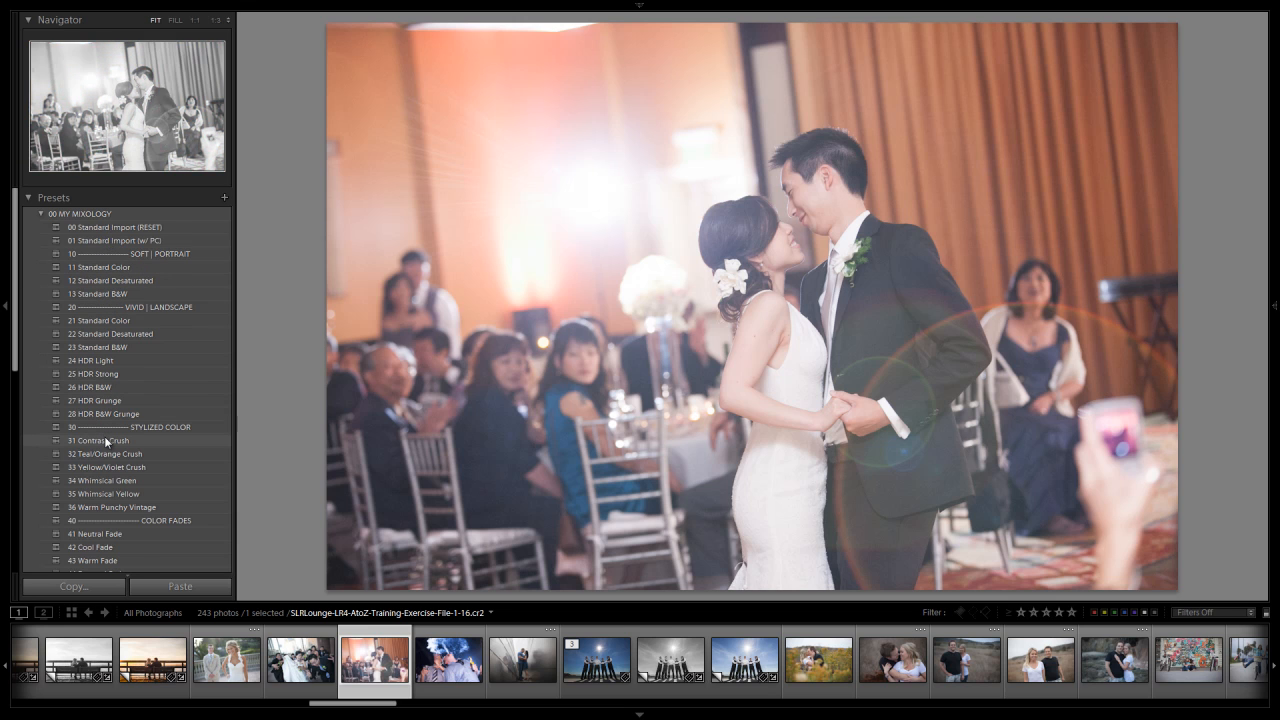
left_click(100, 440)
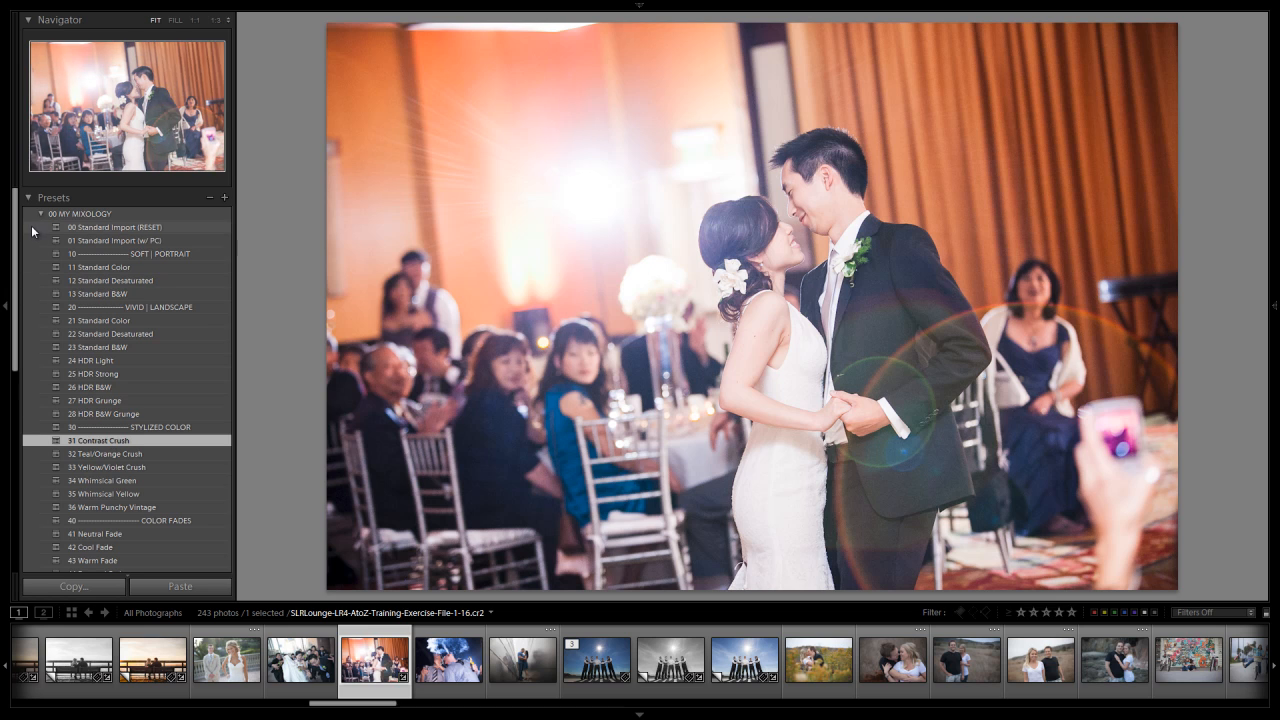
left_click(40, 212)
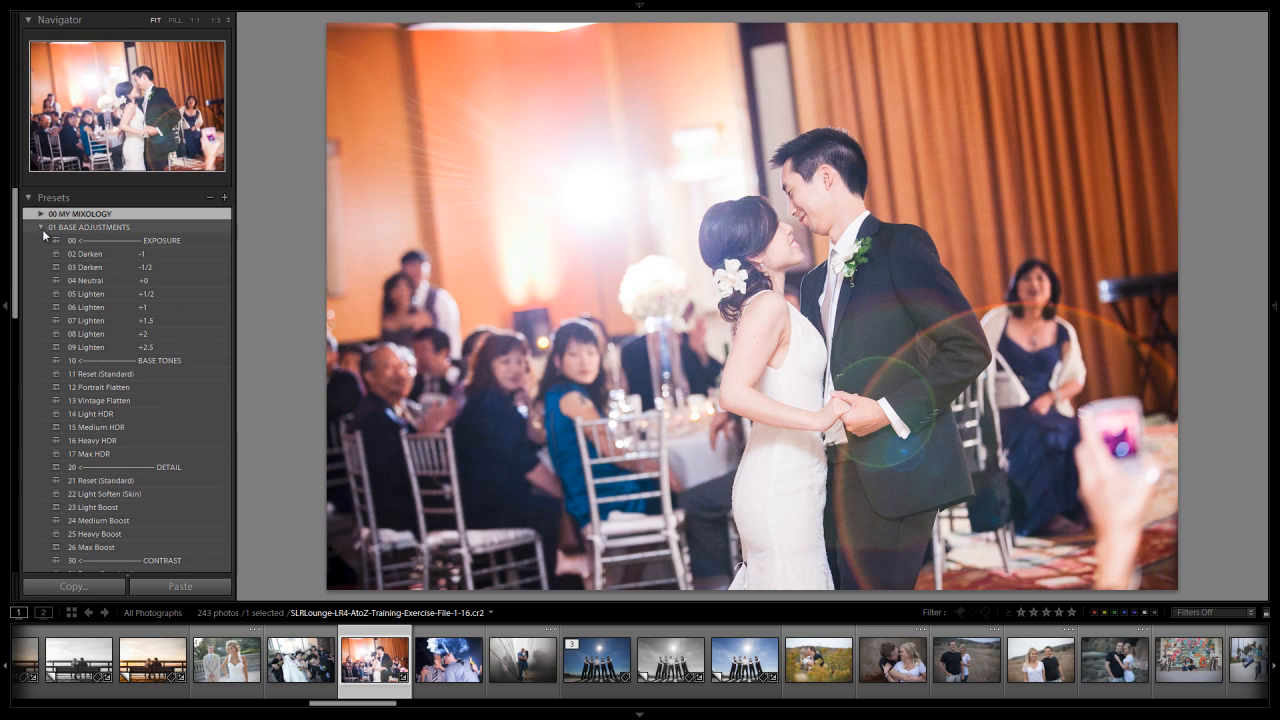
left_click(88, 268)
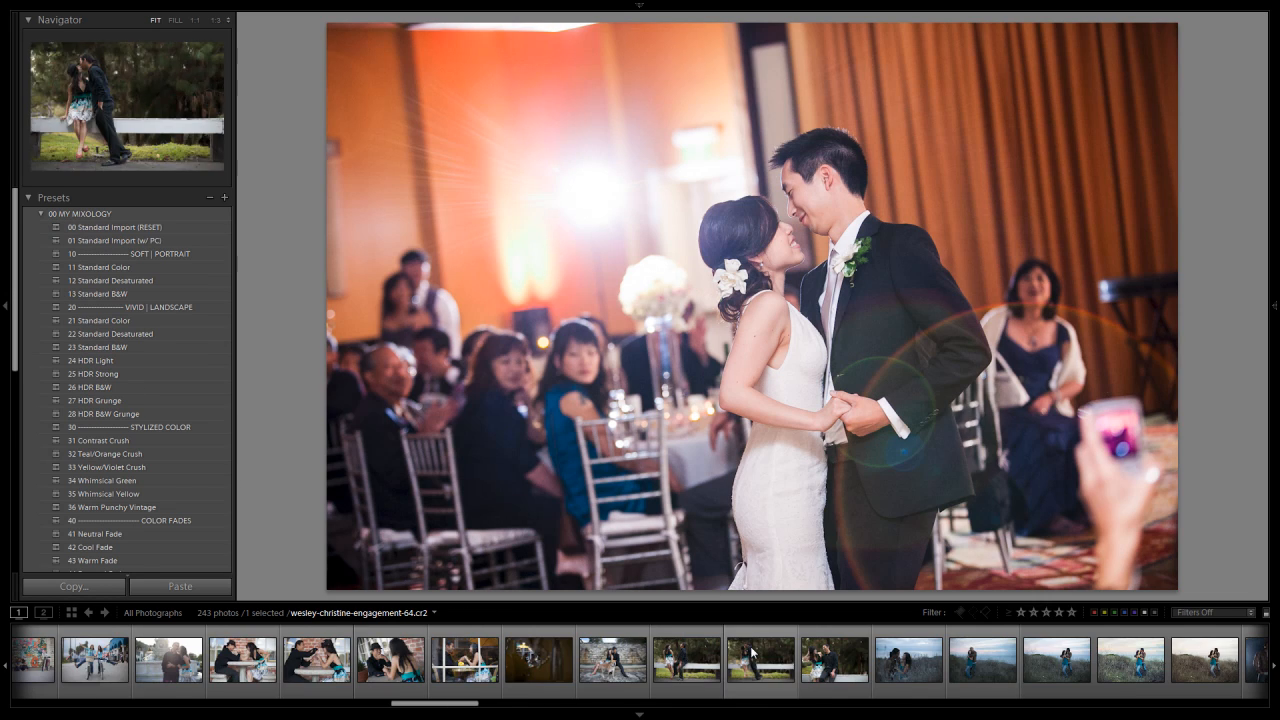
Select the fountain photo, apply 31 Contrast Crush and brighten it with 05 Lighten +1/2
left_click(556, 658)
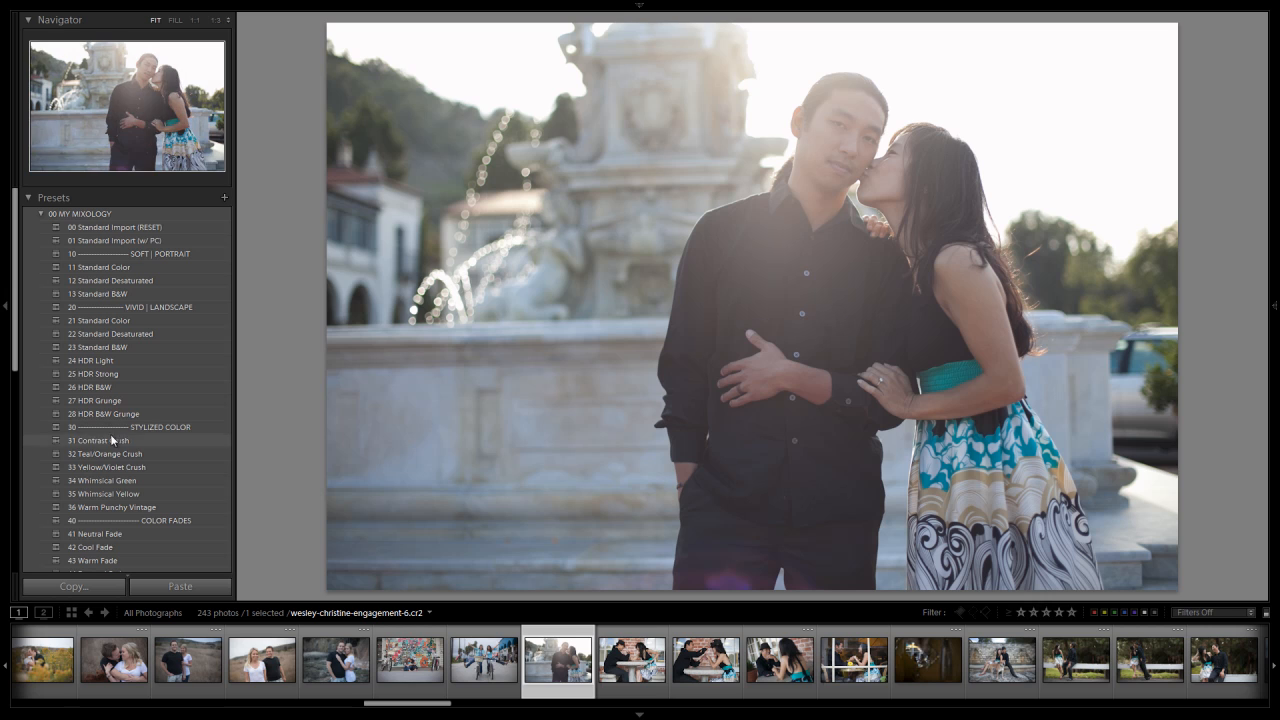
left_click(98, 440)
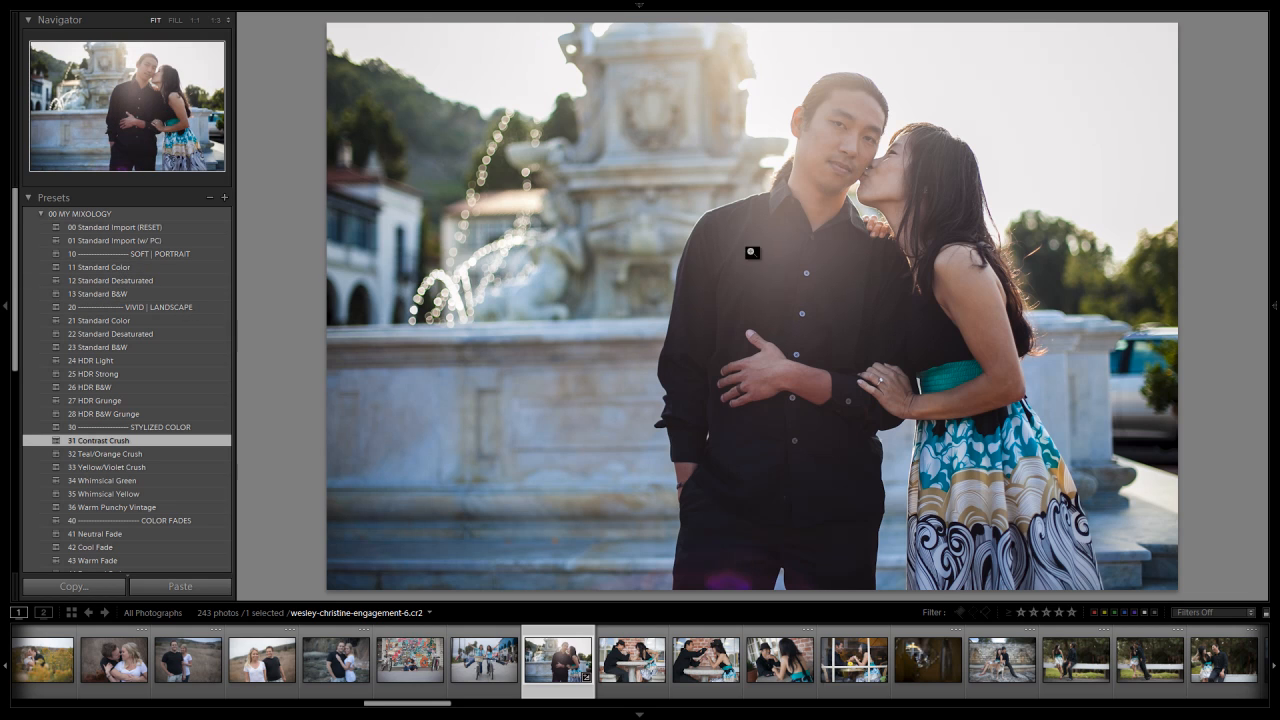
left_click(40, 212)
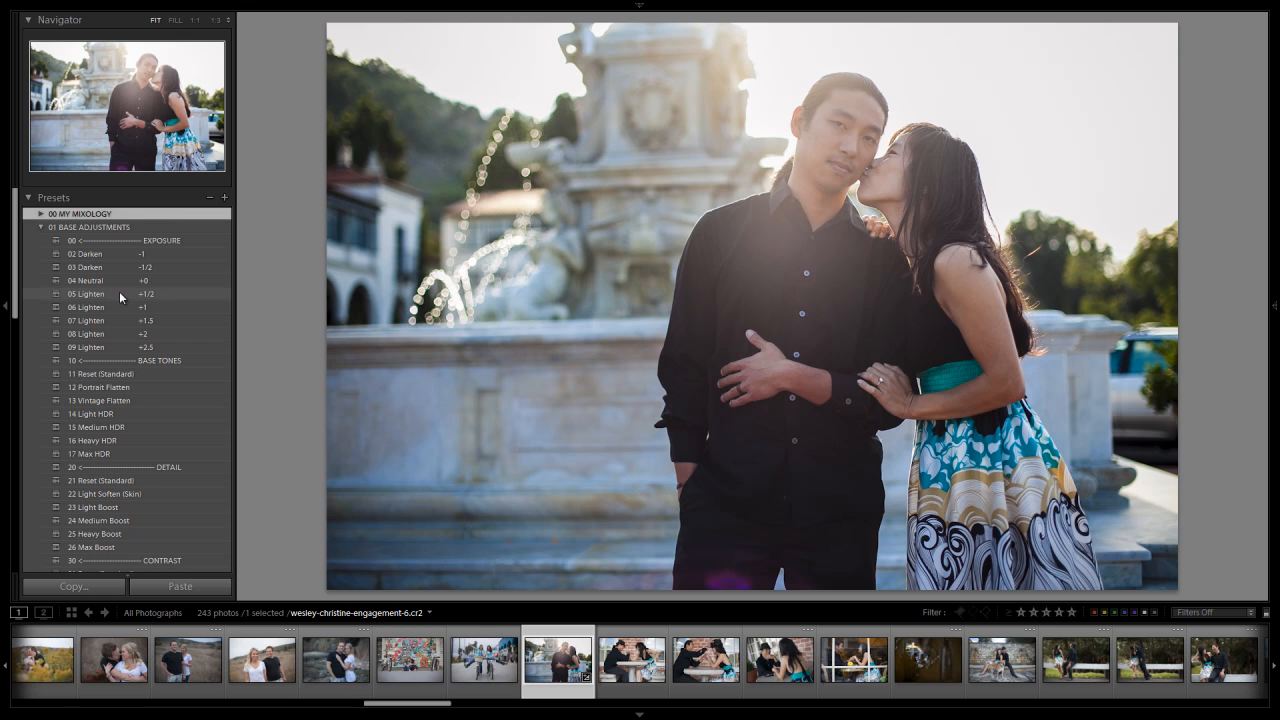
left_click(90, 294)
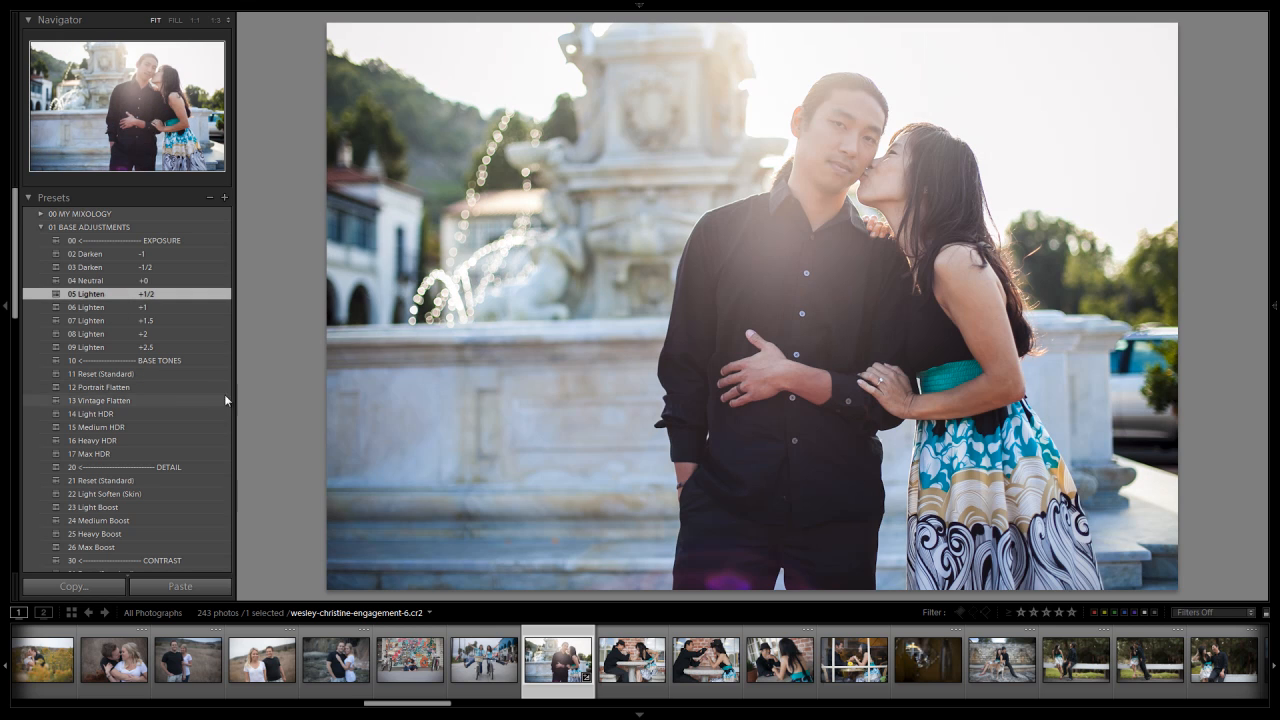
Apply 46 Heavy Darken to the fountain photo's blacks, then select the graffiti-wall photo
left_click(40, 228)
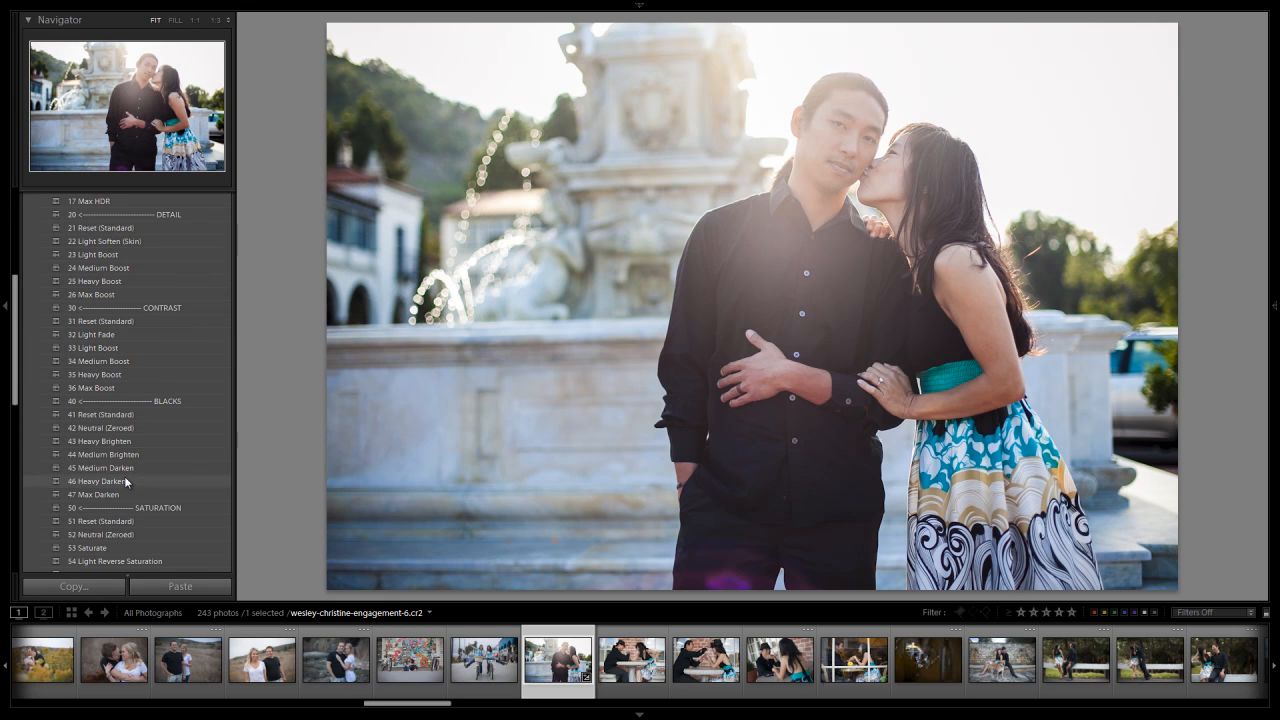
left_click(96, 480)
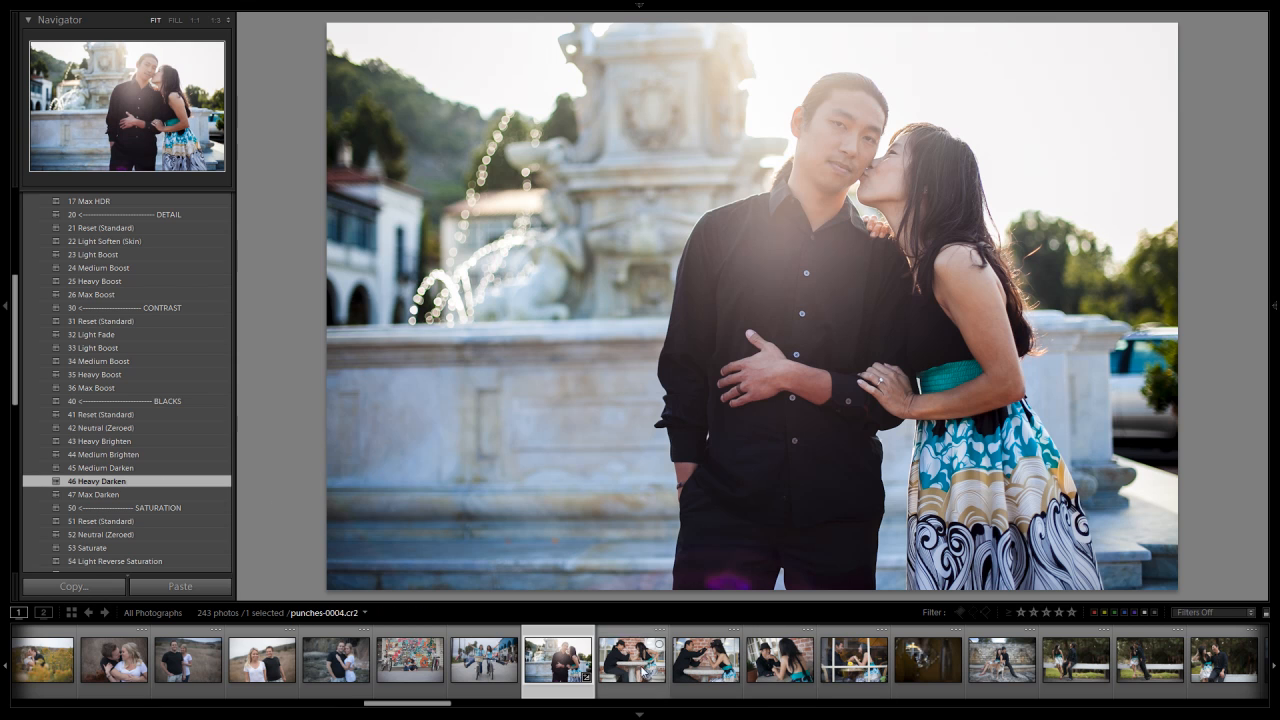
left_click(408, 658)
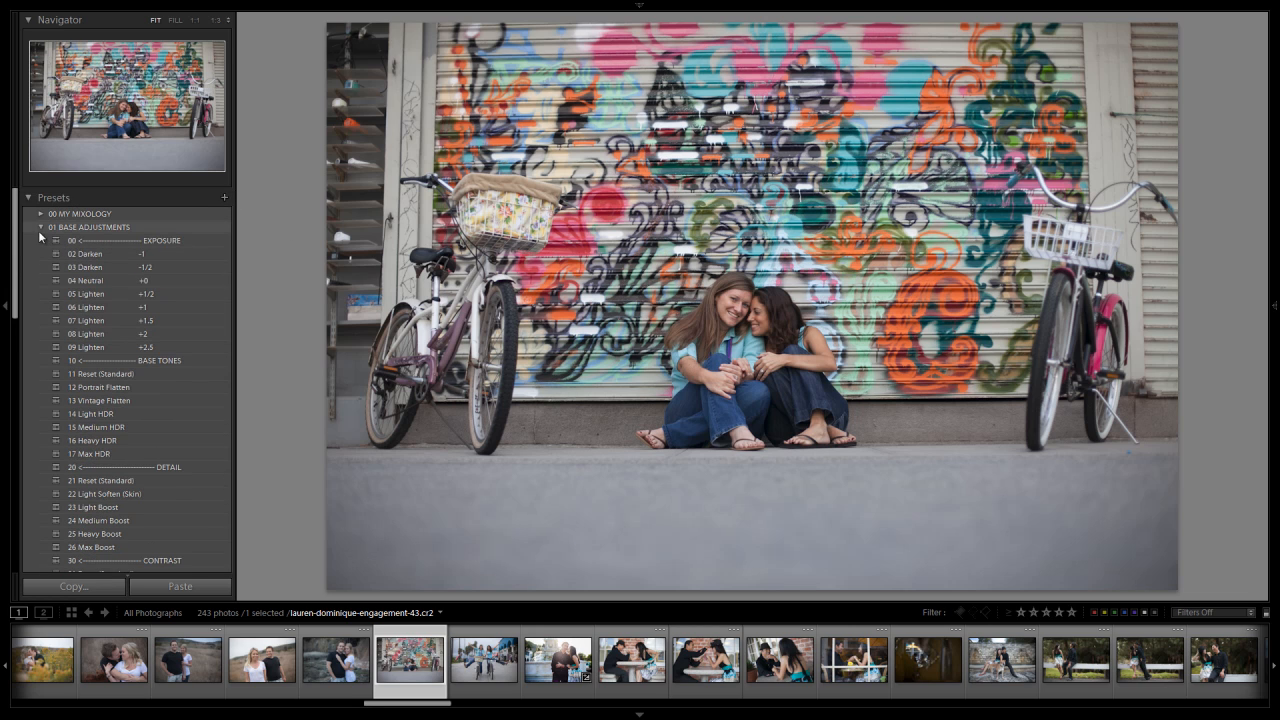
Apply 31 Contrast Crush and 05 Lighten +1/2 to the graffiti photo, then select the tunnel photo
left_click(40, 214)
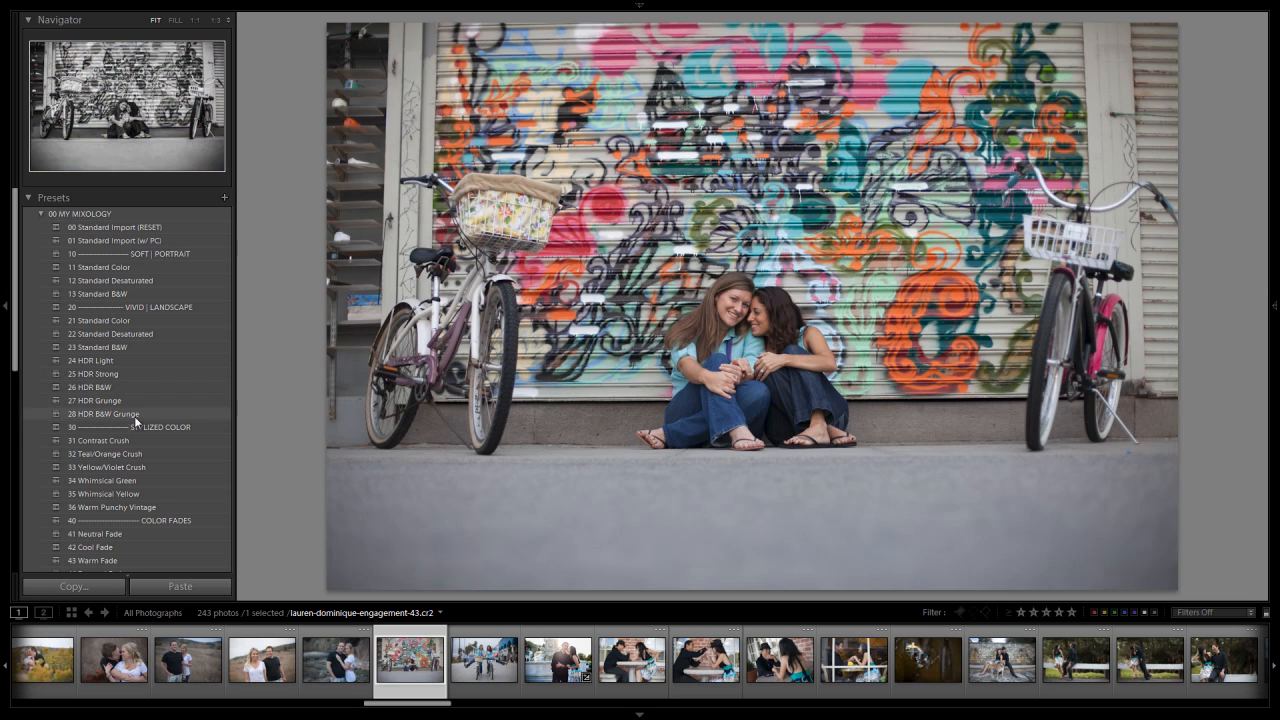
left_click(98, 440)
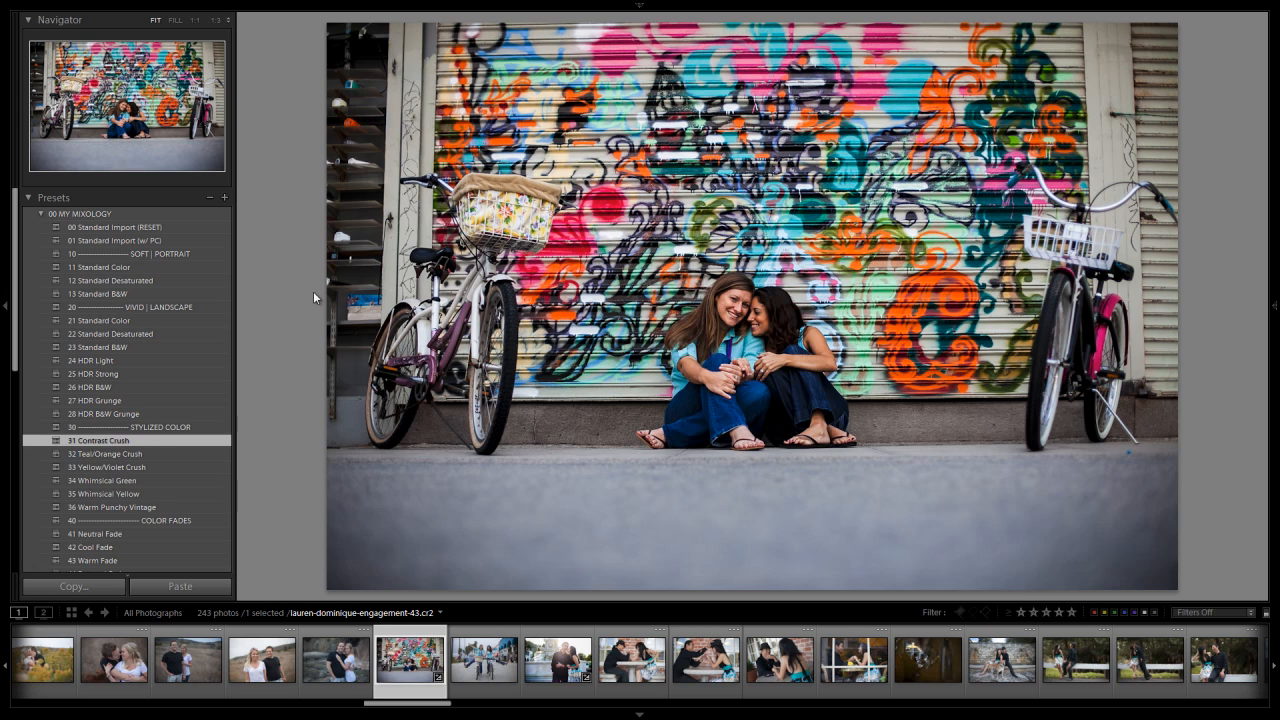
left_click(40, 228)
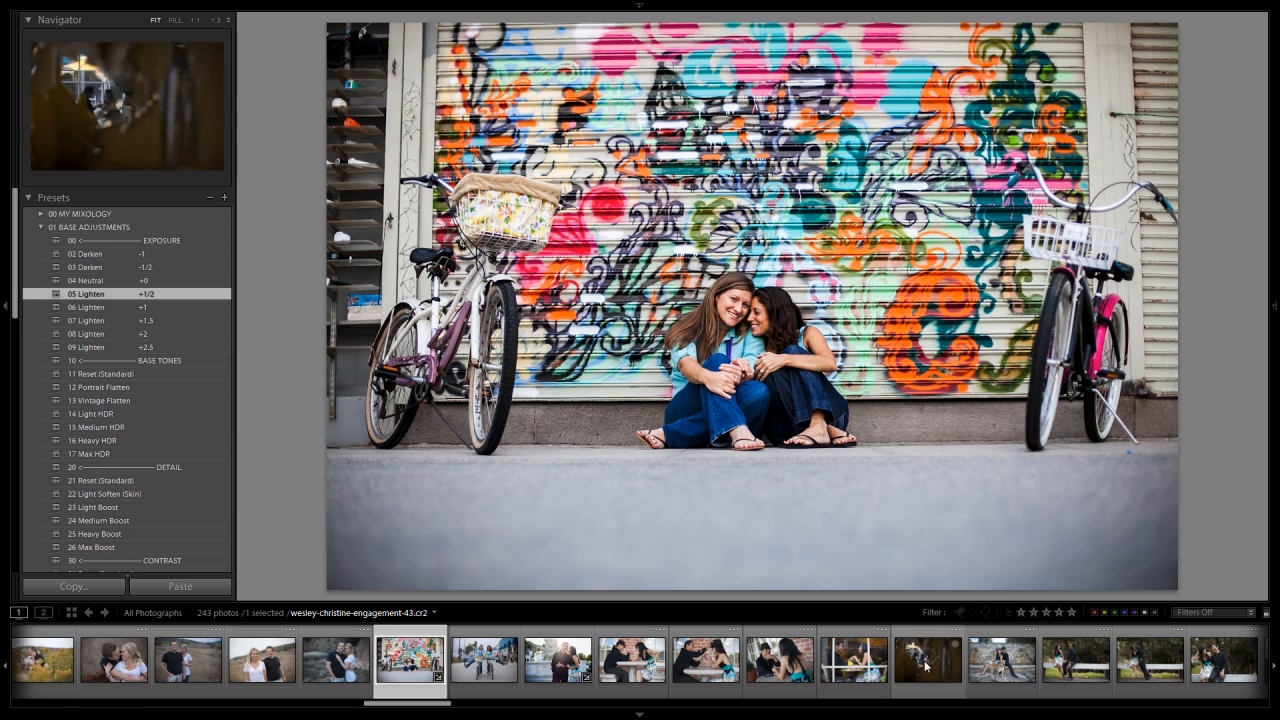
scroll("right", 3)
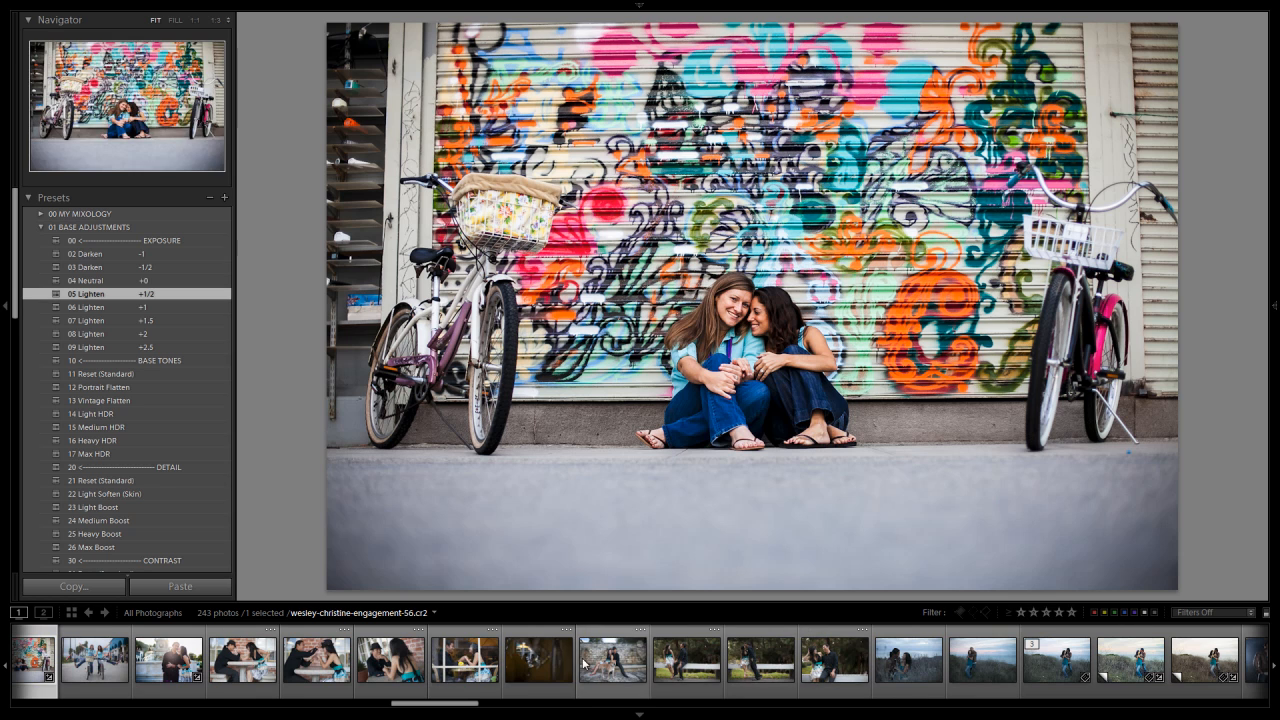
scroll("right", 3)
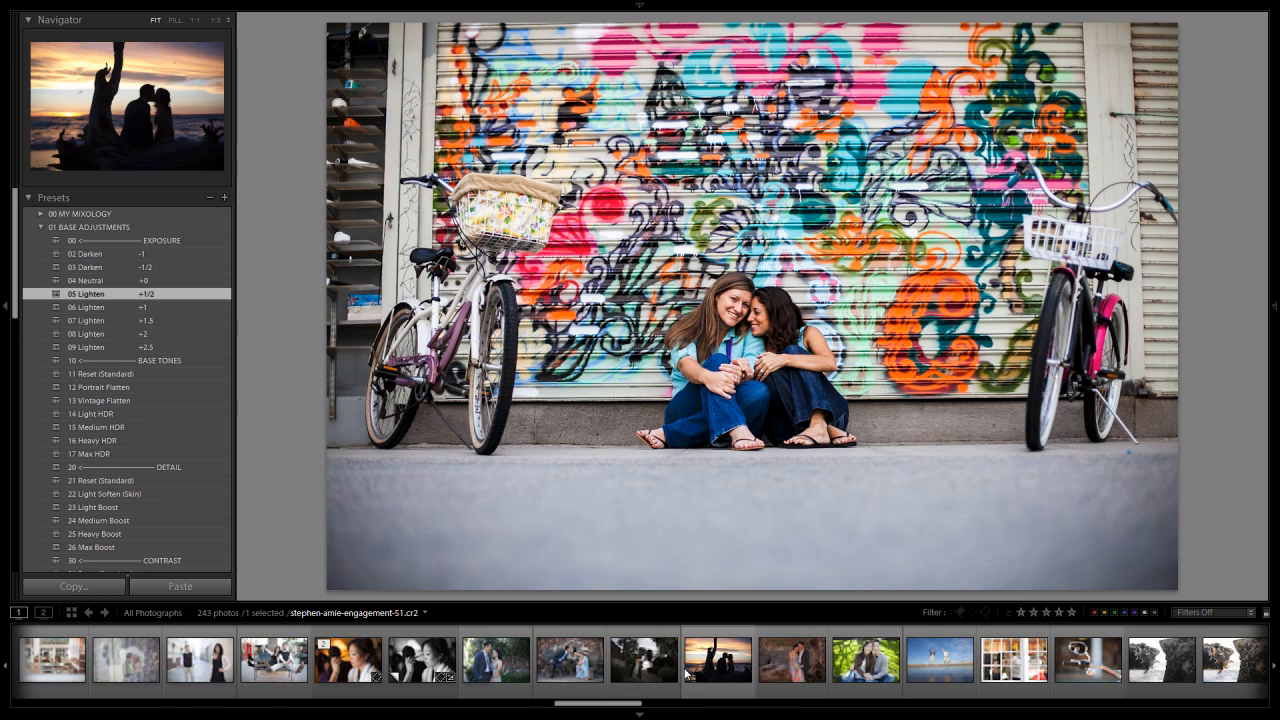
scroll("right", 3)
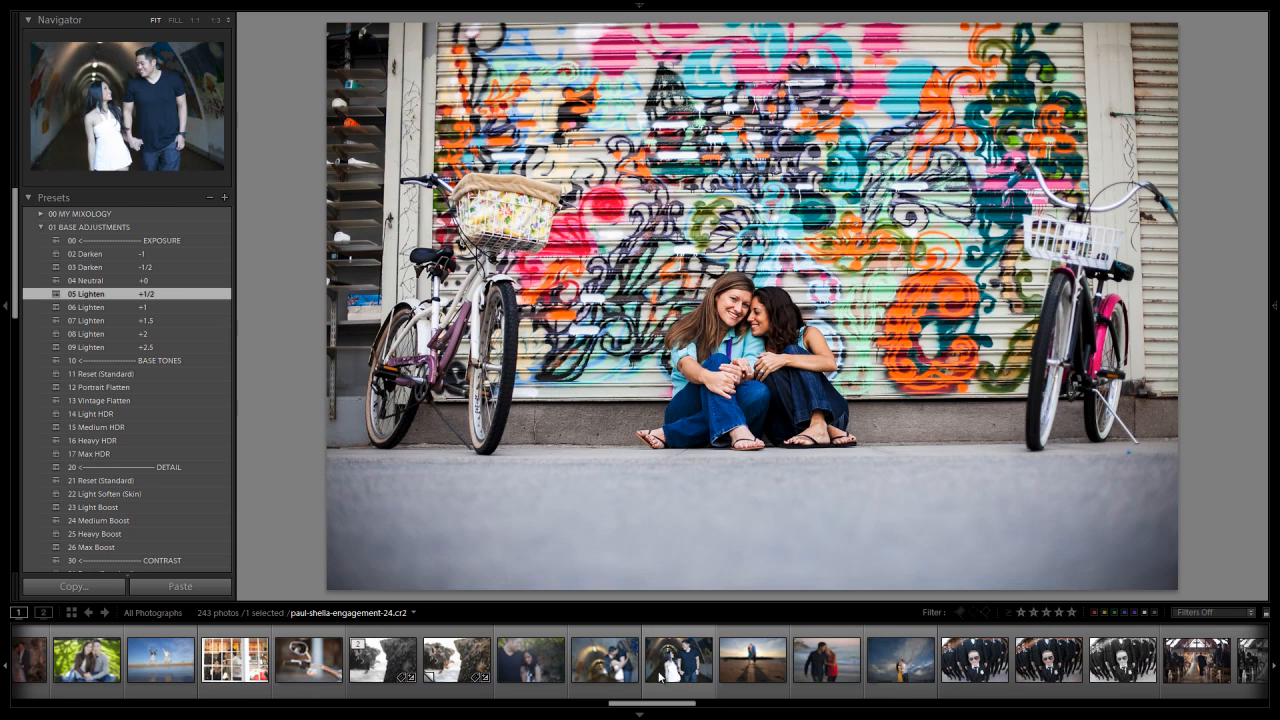
left_click(604, 658)
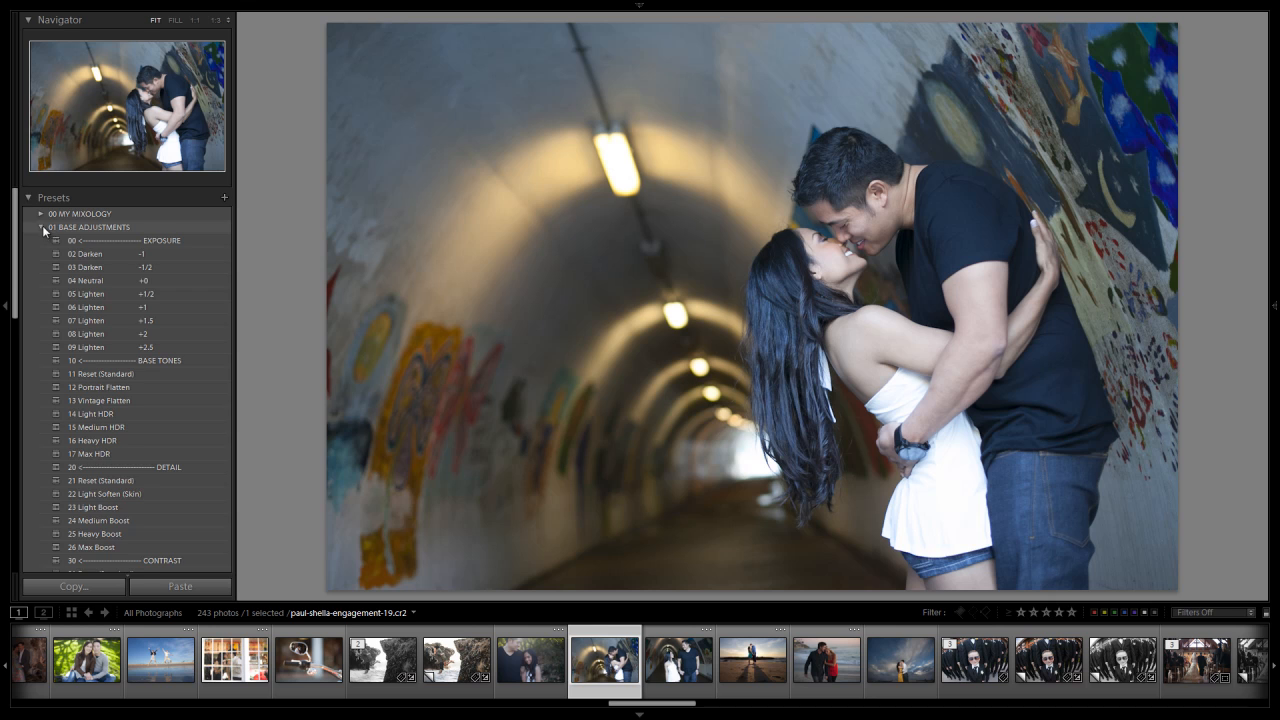
Apply the 31 Contrast Crush preset to the tunnel kiss photo and reopen Base Adjustments
left_click(40, 212)
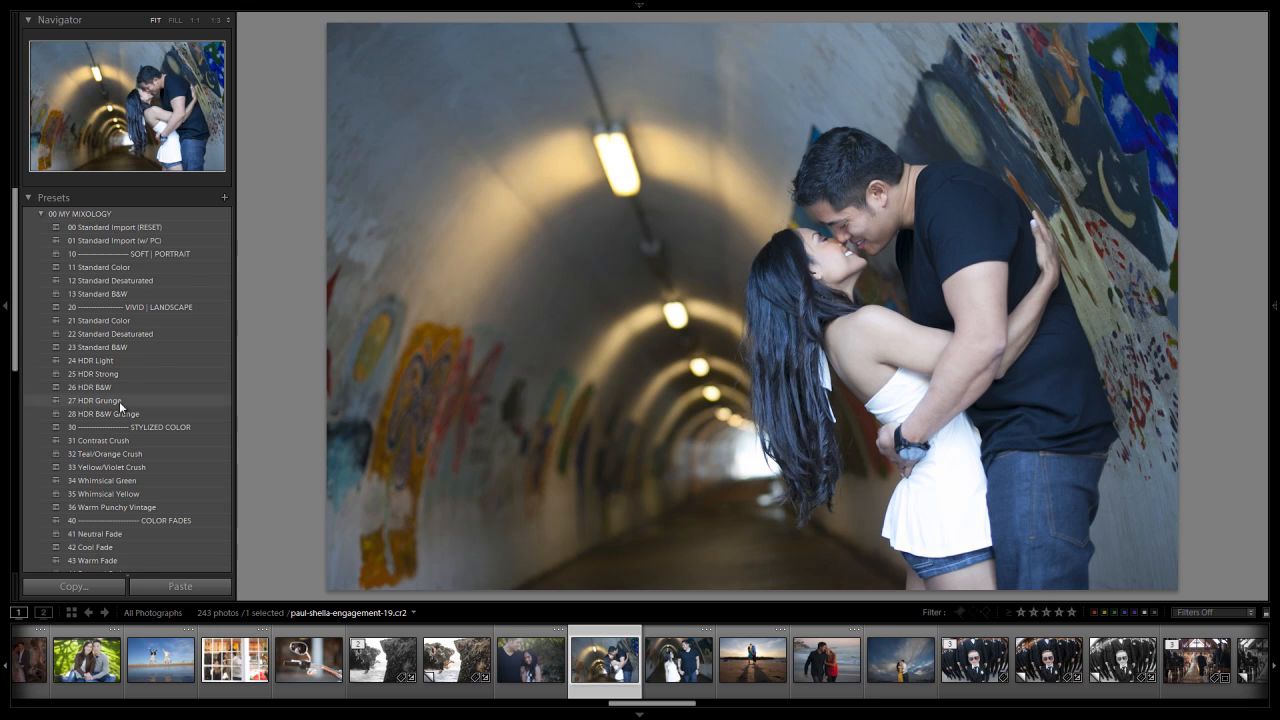
left_click(98, 440)
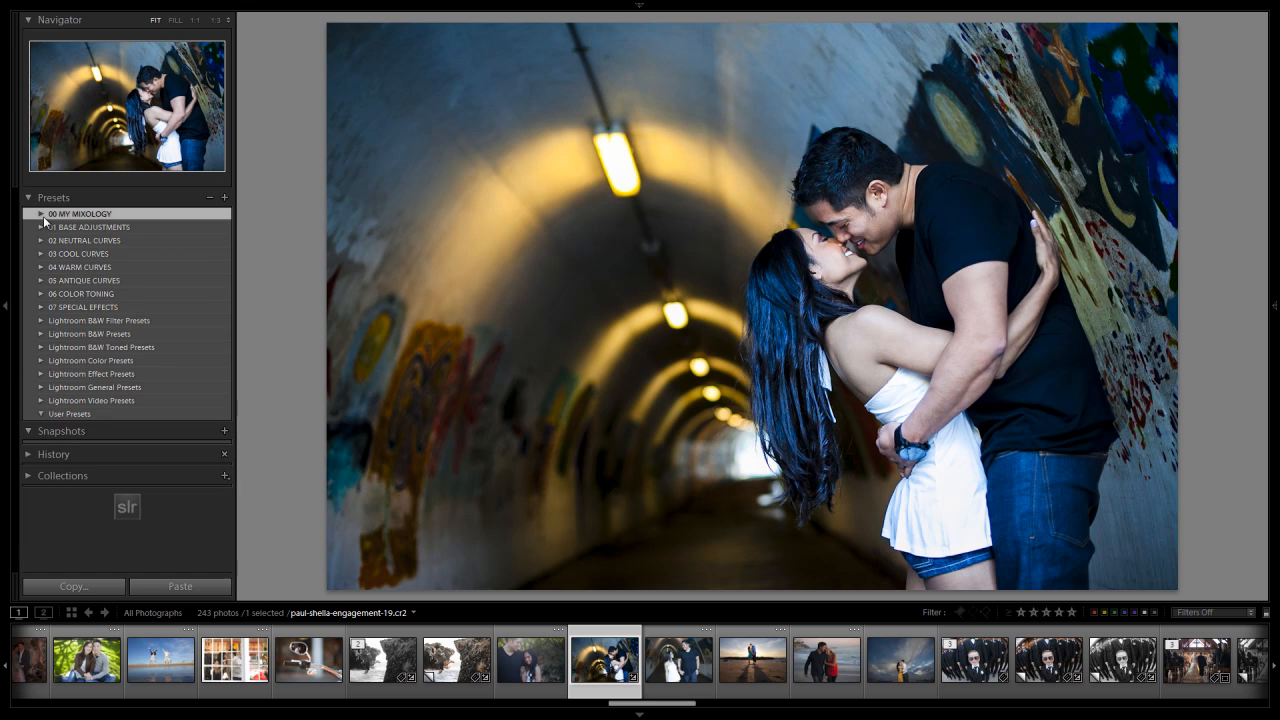
left_click(40, 228)
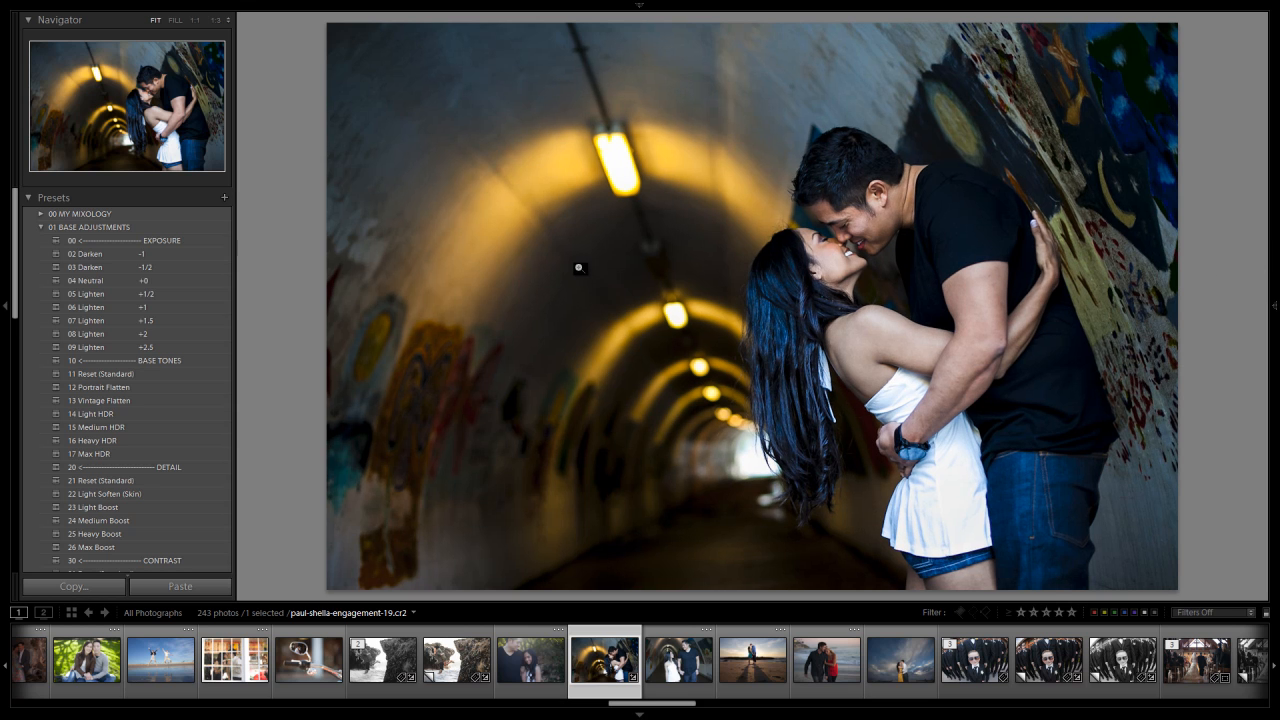
mouse_move(576, 270)
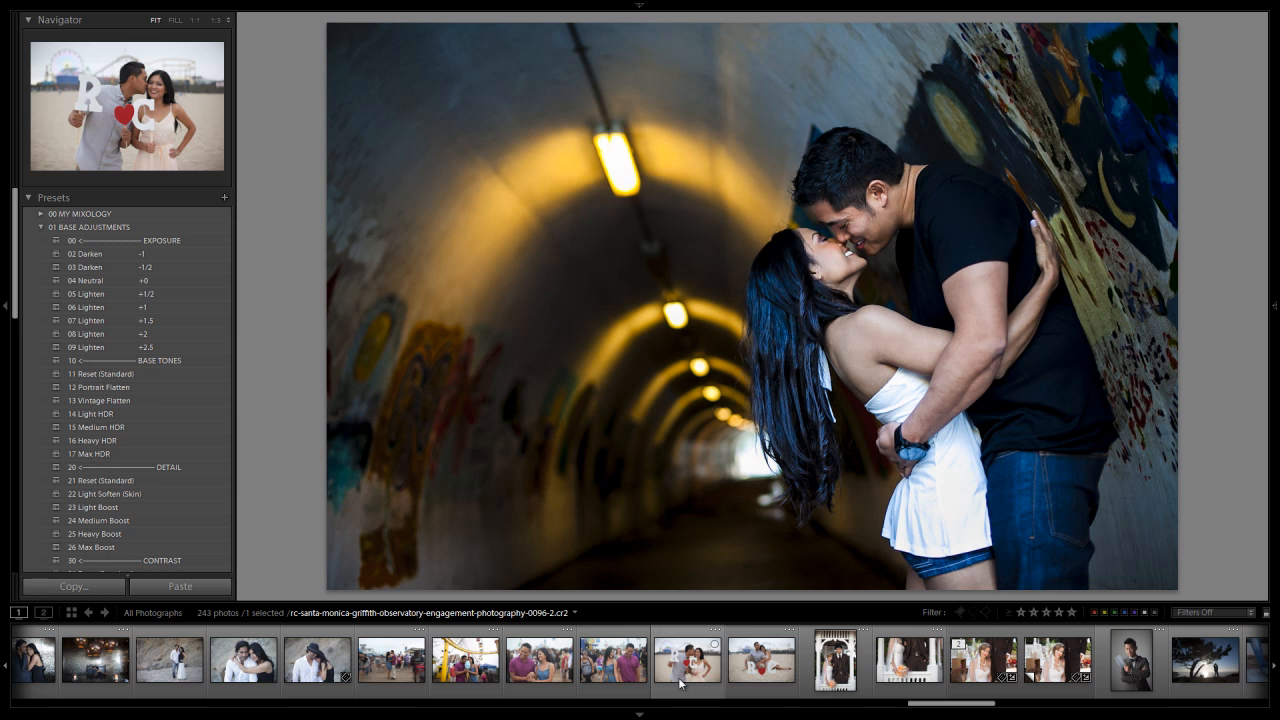
Load the pier crowd photo of the couple in the Develop module
left_click(612, 658)
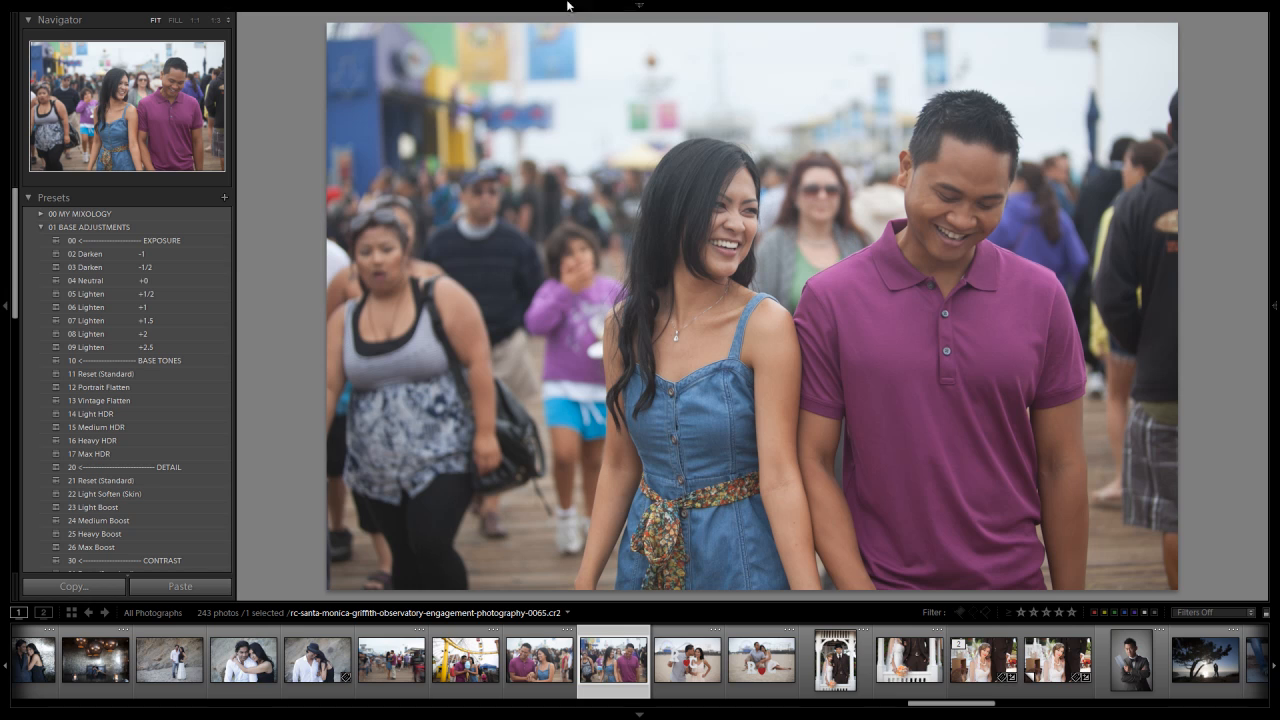
left_click(94, 228)
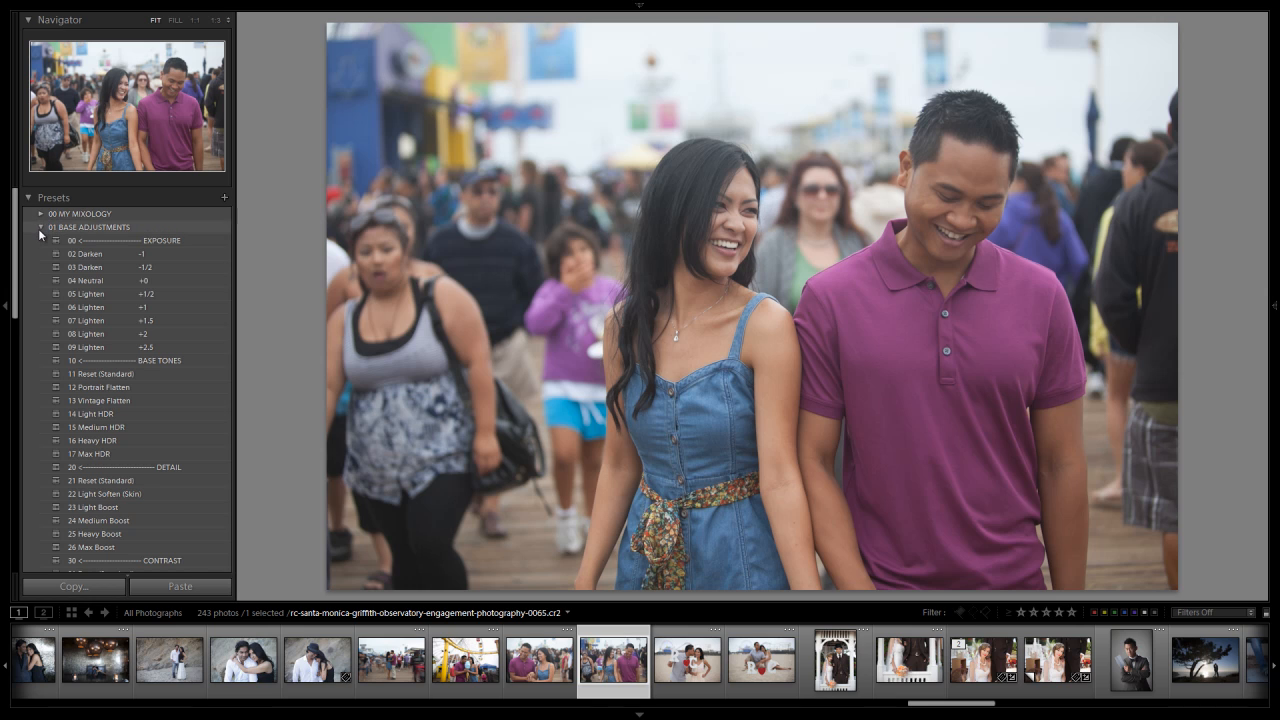
Reset the pier photo to Standard Import settings from the My Mixology presets
left_click(40, 212)
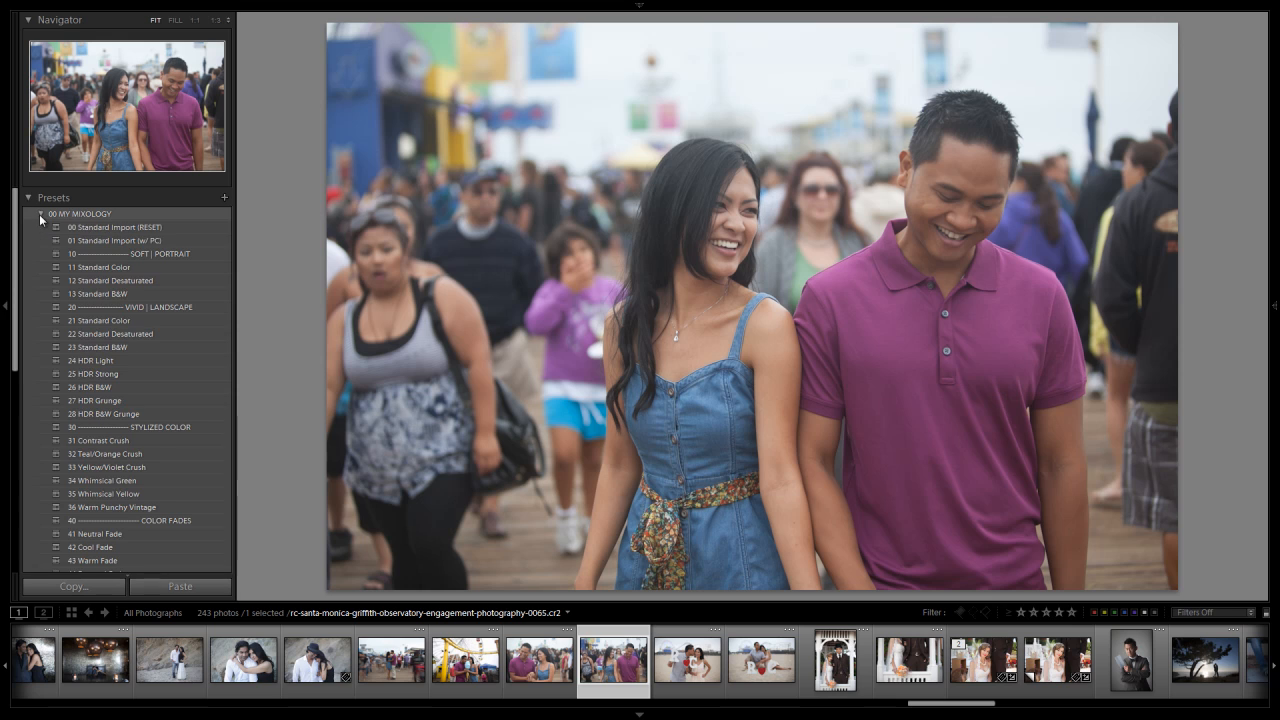
left_click(116, 228)
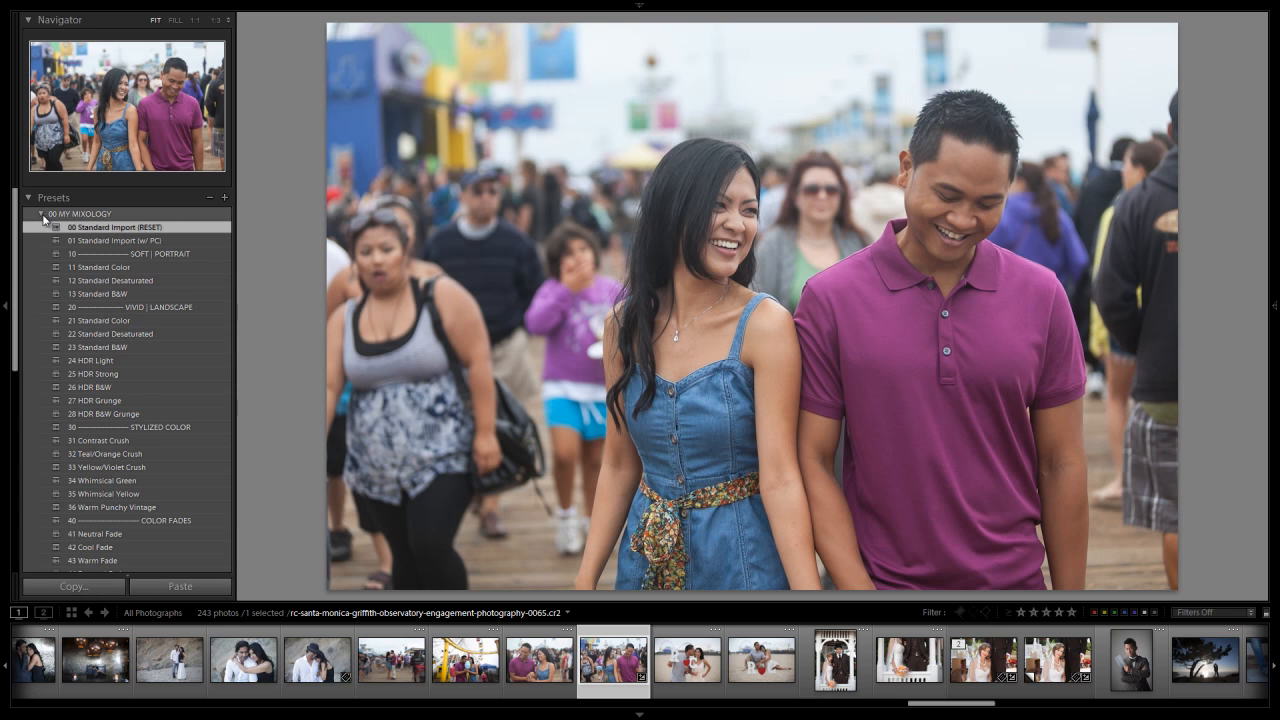
Add the 23 Light Boost detail, 45 Medium Darken blacks and 73 Light Vignette base adjustments
left_click(40, 212)
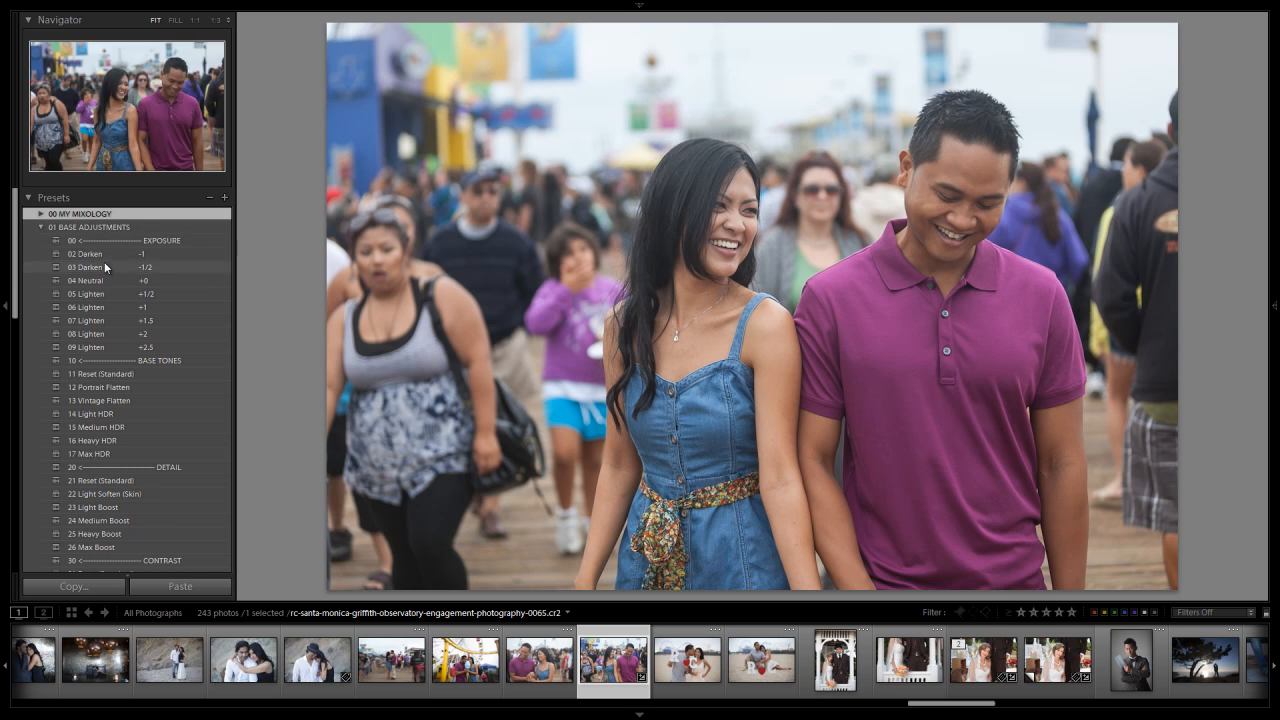
scroll("down", 3)
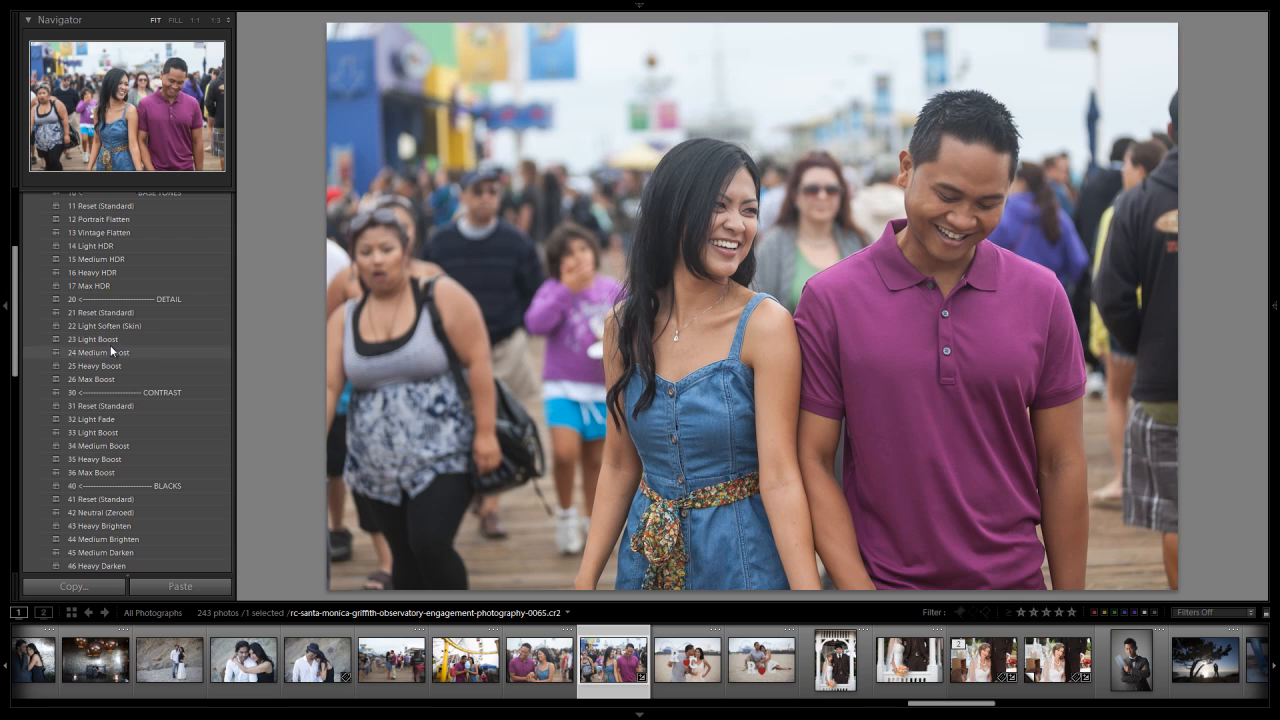
left_click(92, 340)
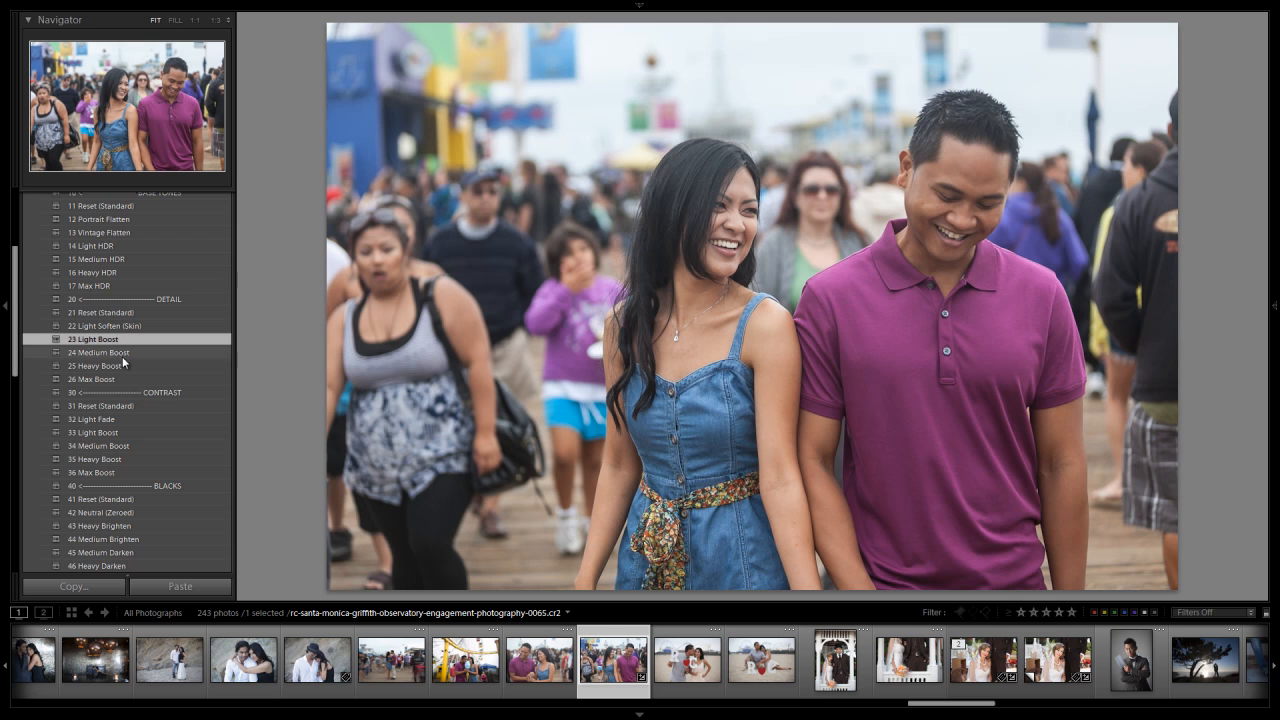
scroll("down", 3)
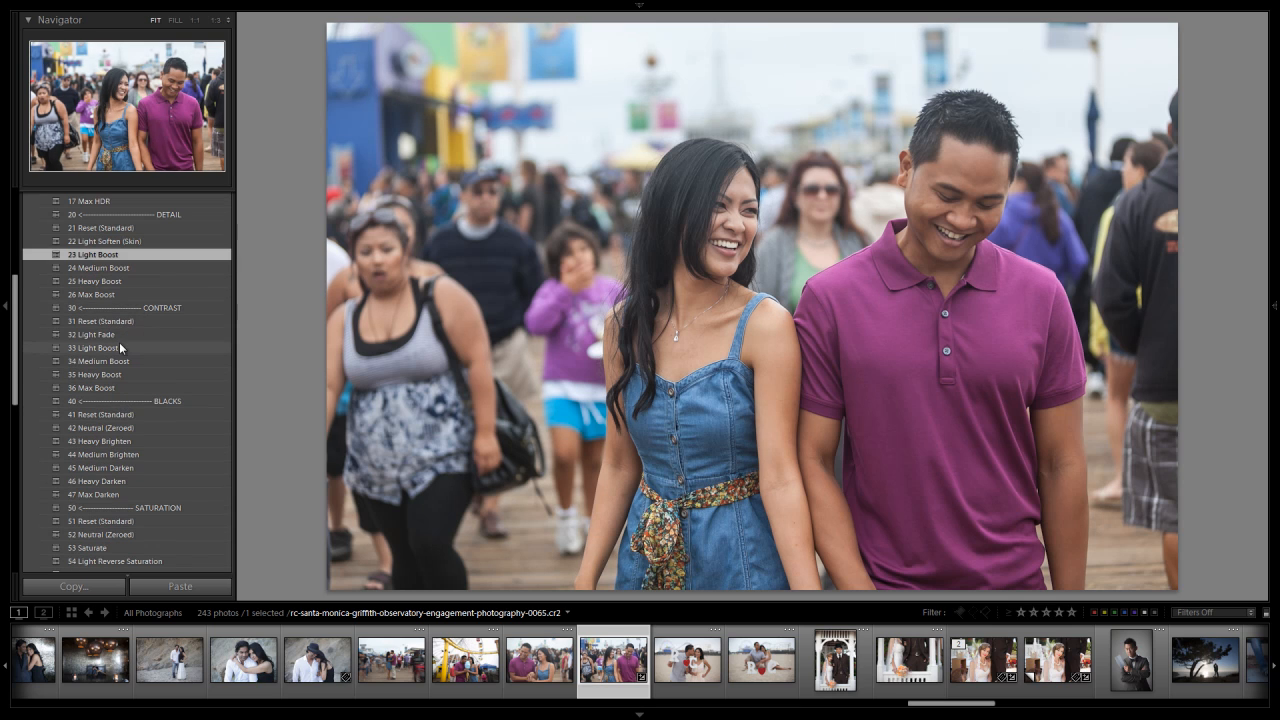
scroll("down", 3)
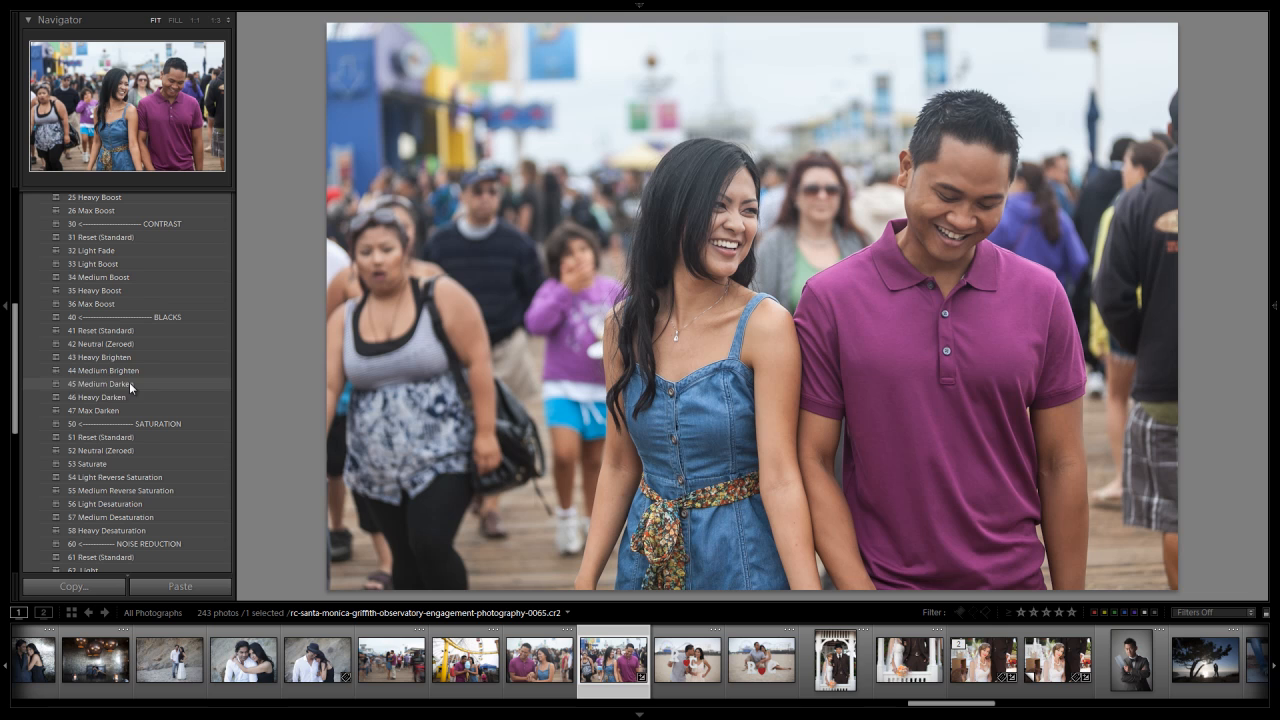
scroll("down", 3)
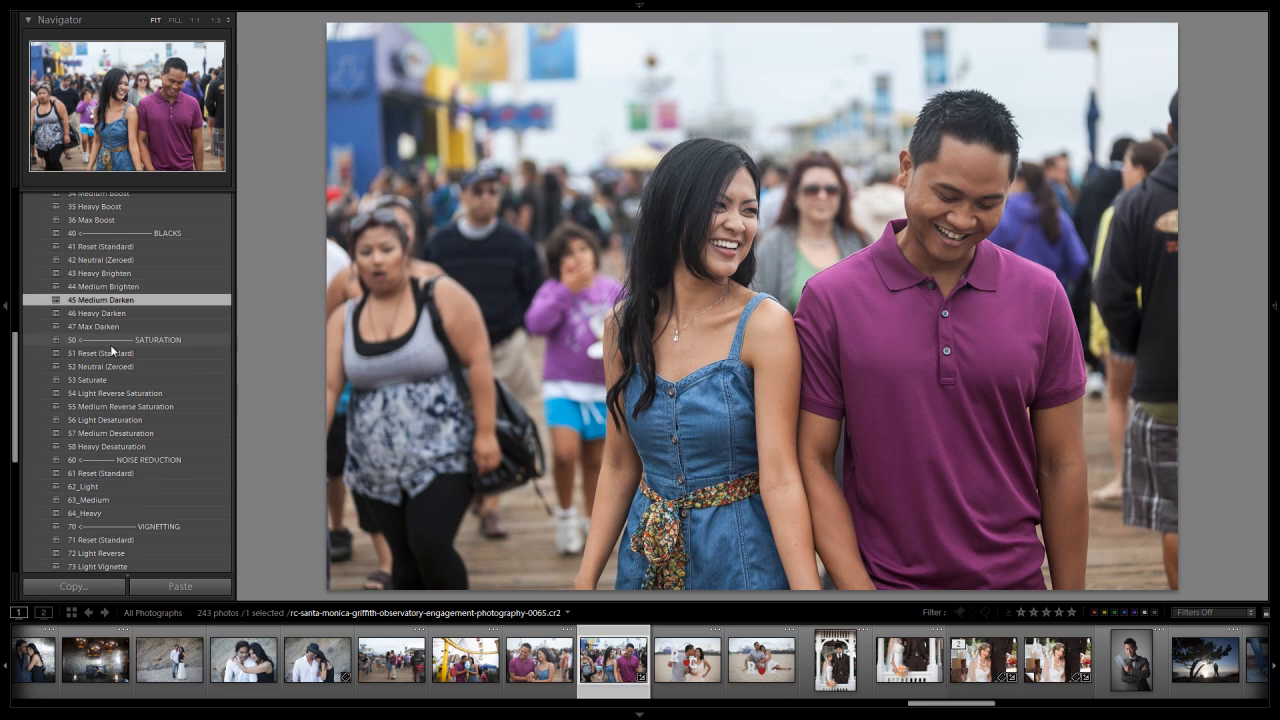
mouse_move(144, 348)
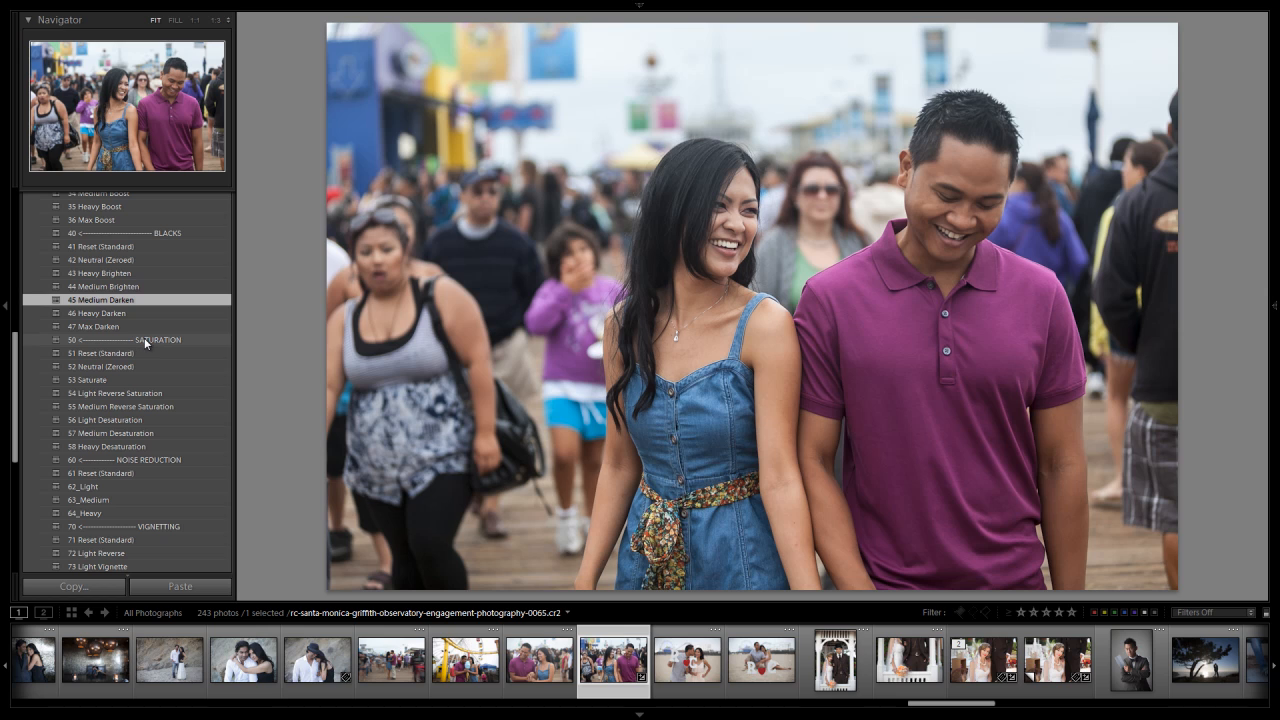
scroll("down", 3)
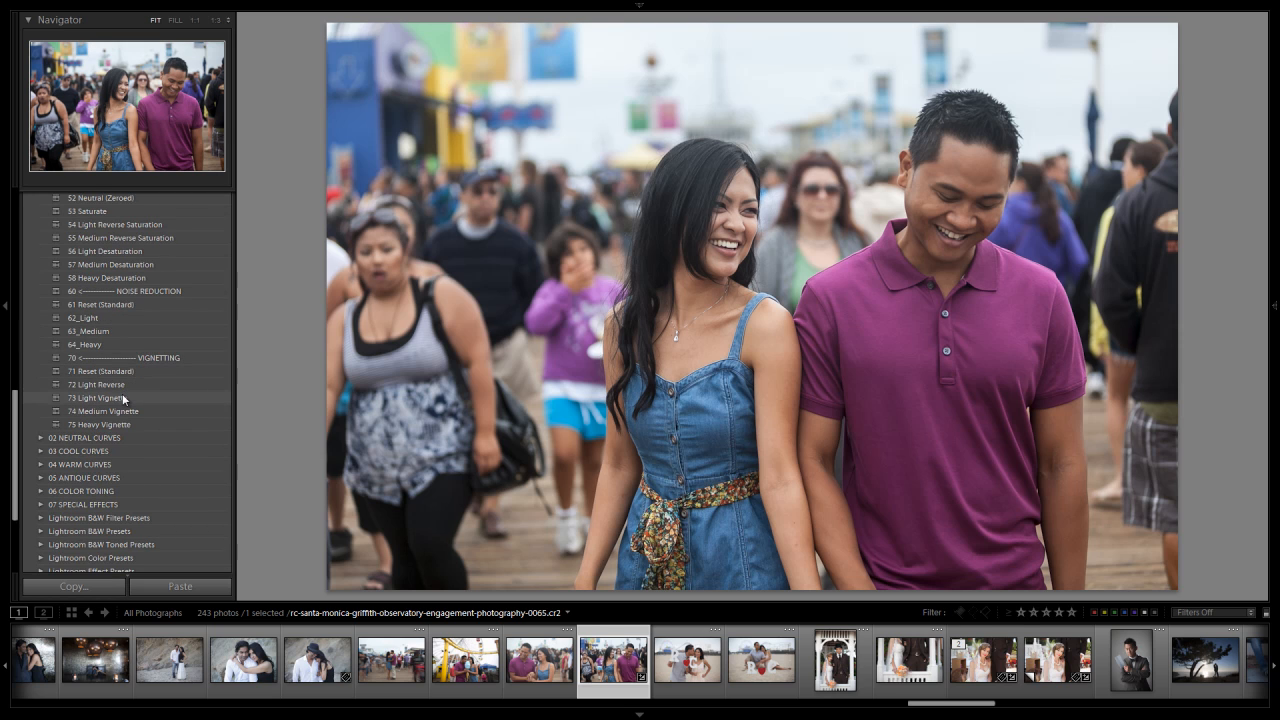
left_click(96, 398)
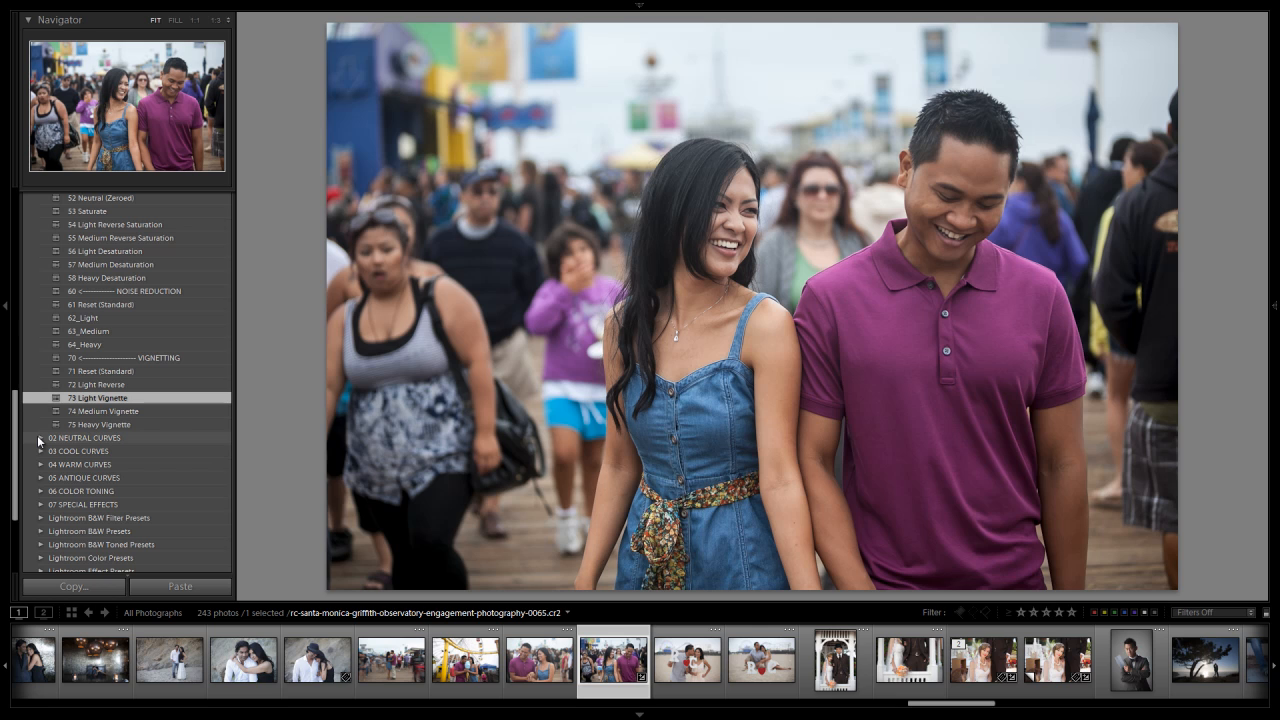
left_click(42, 438)
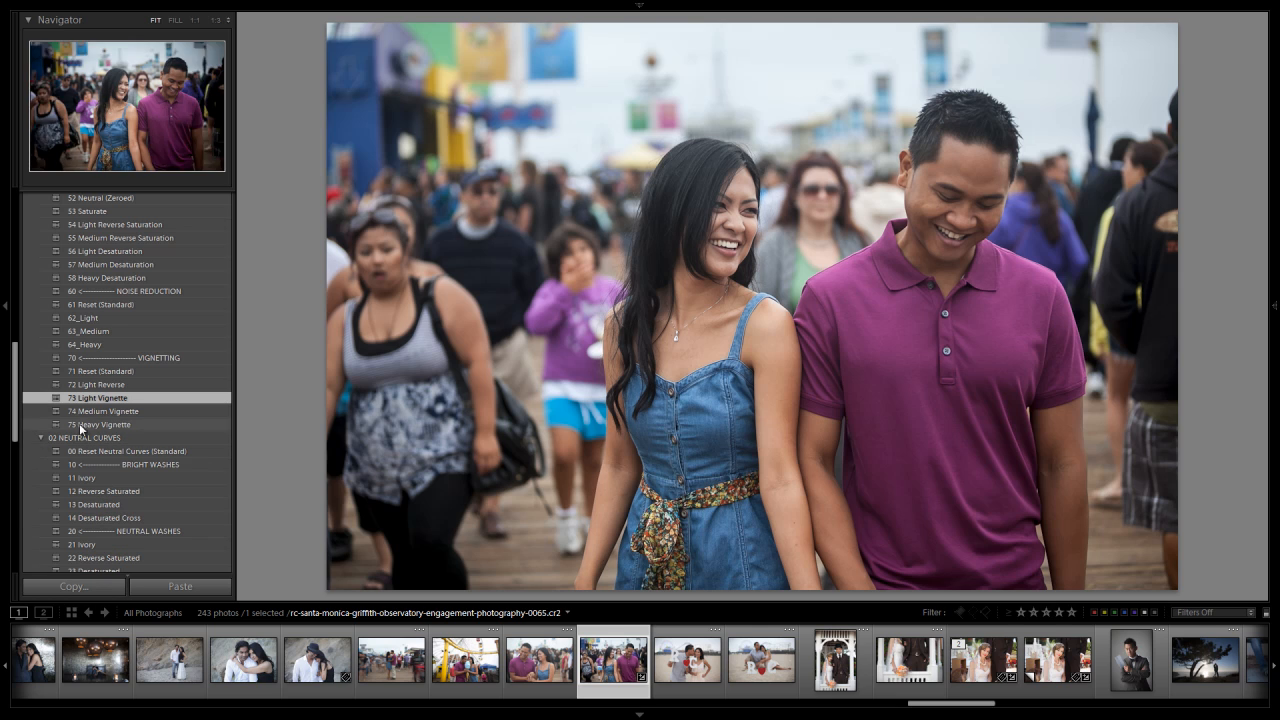
Apply a Neutral Curves tone curve and a saturation preset for more vivid colours
scroll("down", 3)
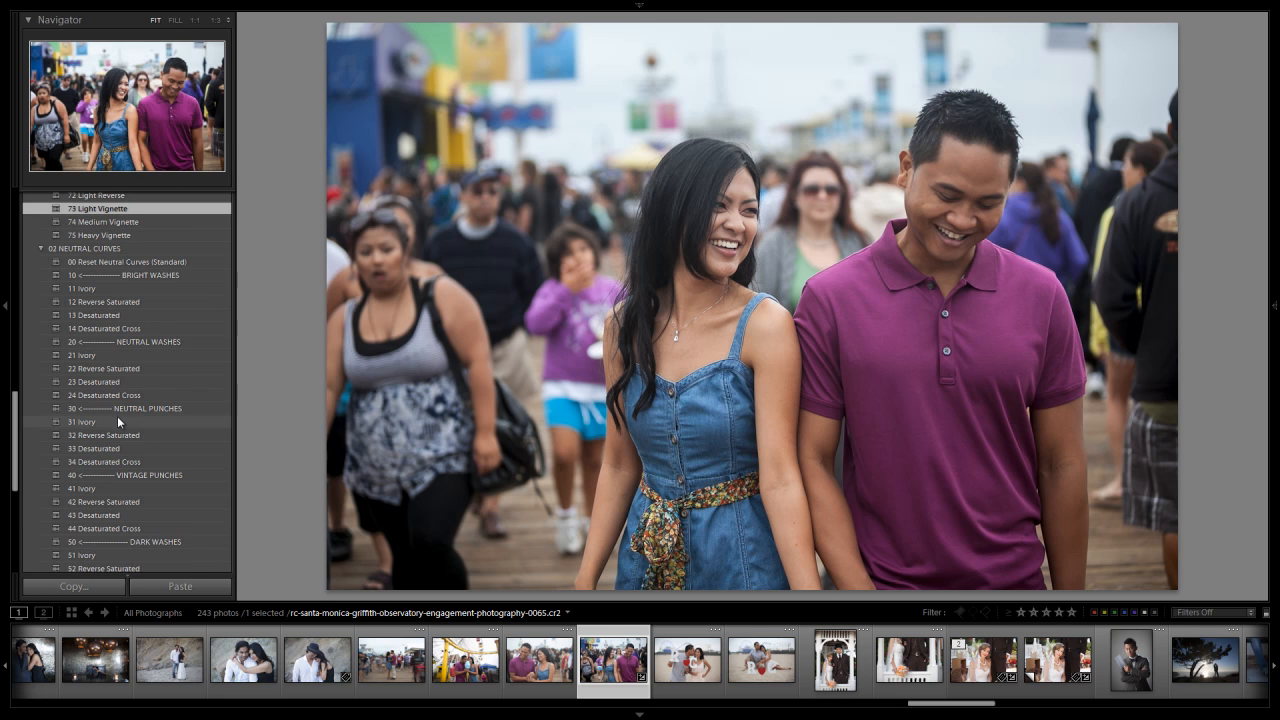
left_click(82, 420)
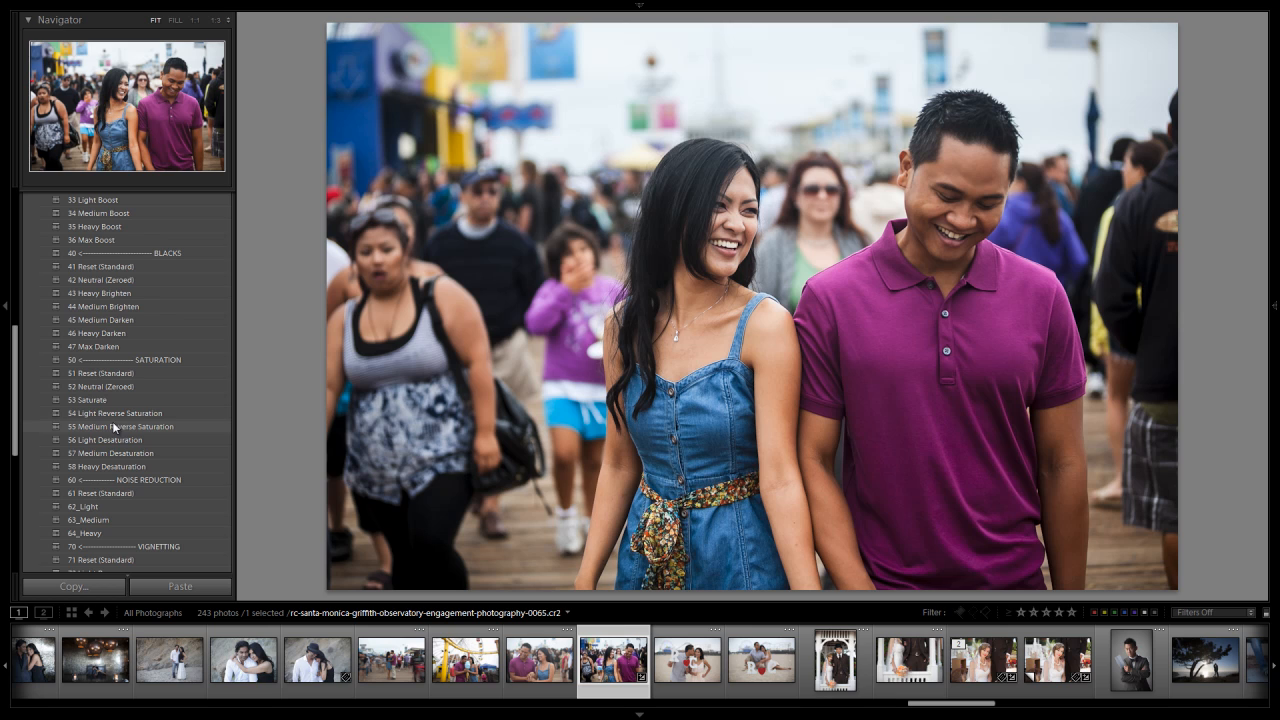
left_click(90, 400)
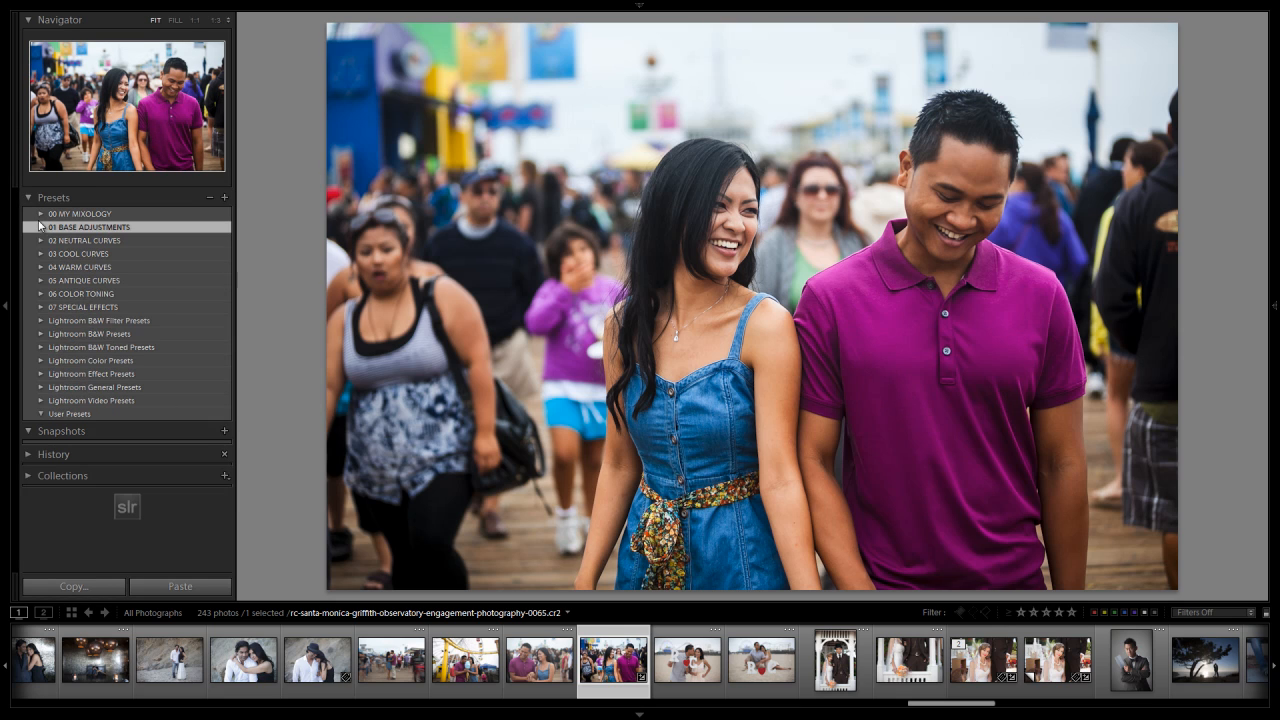
left_click(224, 198)
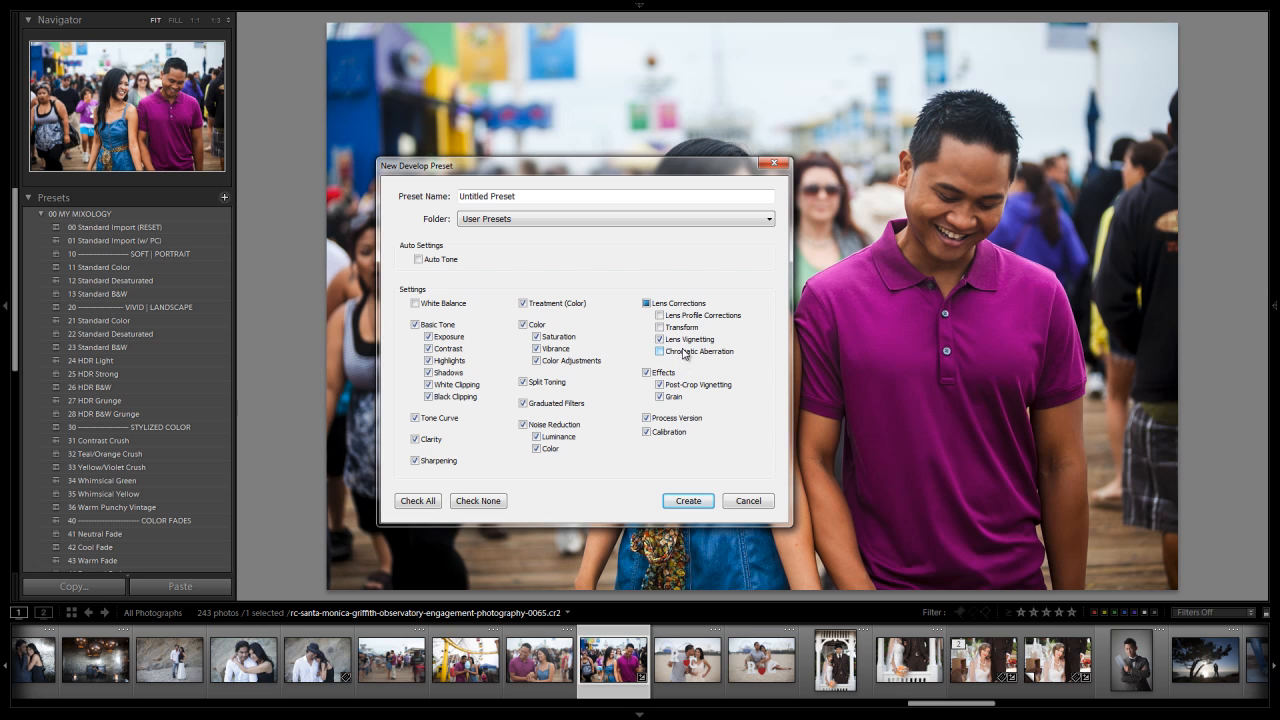
left_click(612, 218)
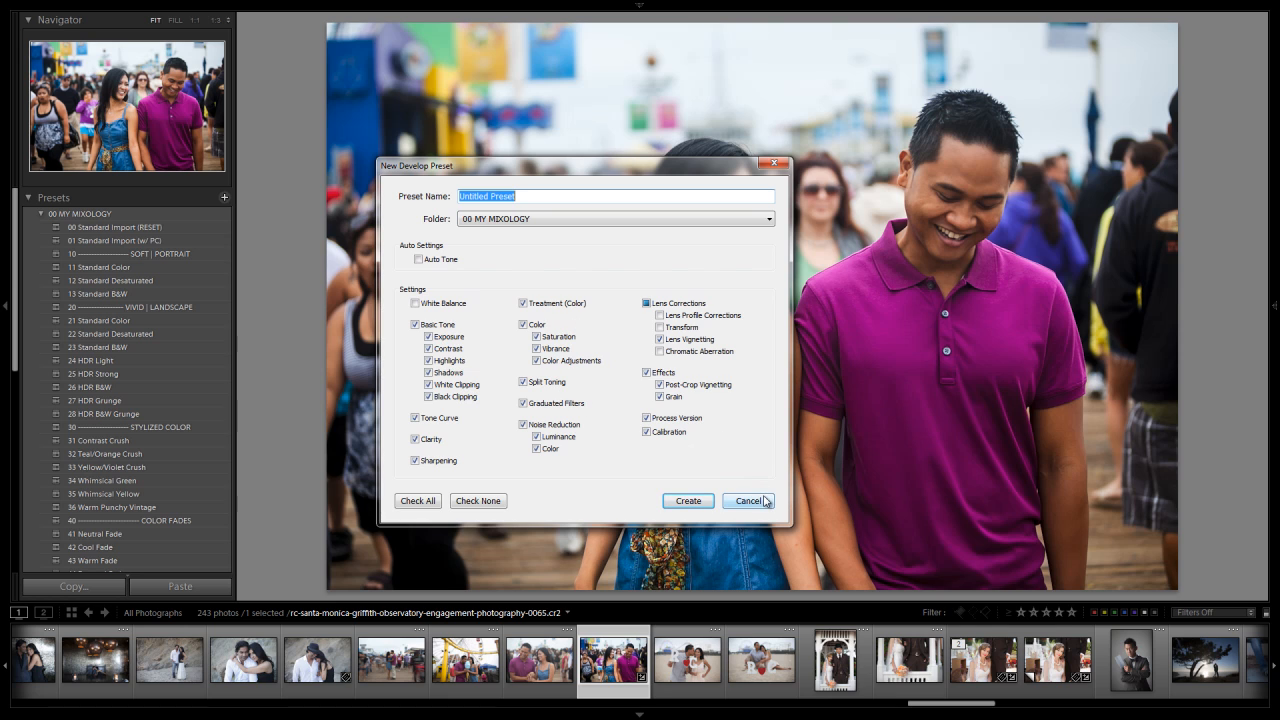
left_click(748, 500)
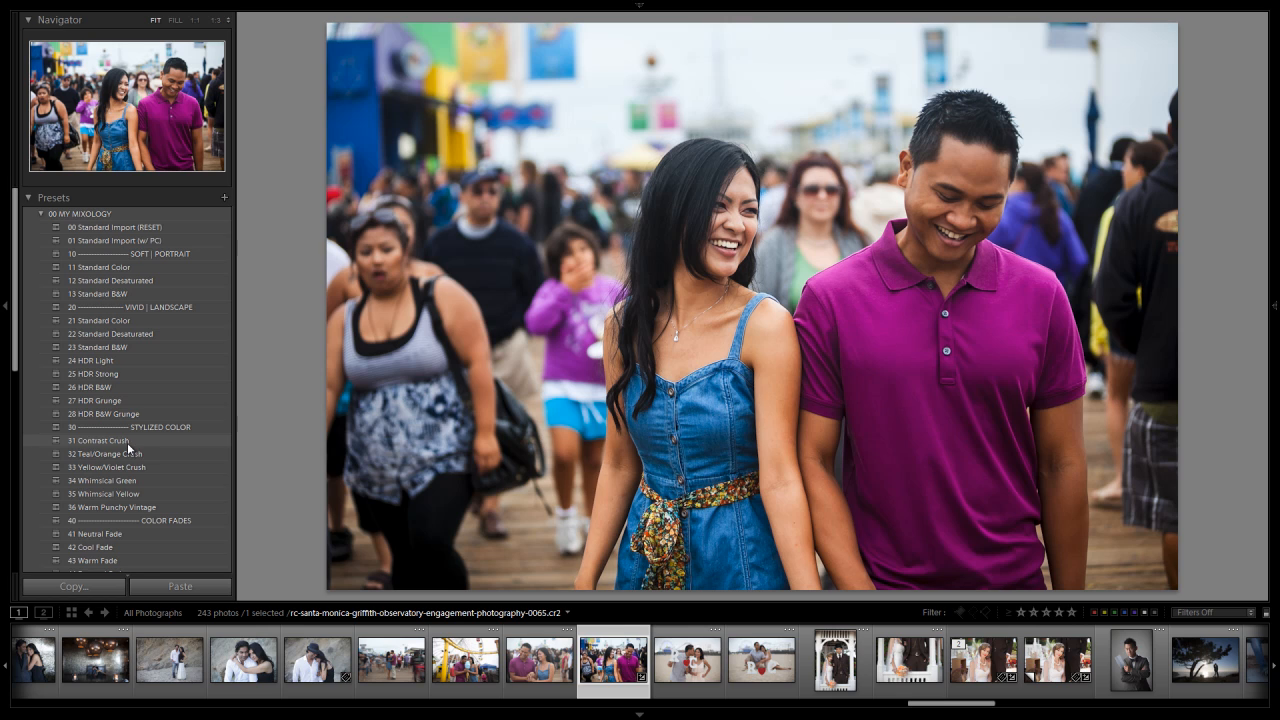
Apply the 31 Contrast Crush preset from the My Mixology folder
left_click(98, 440)
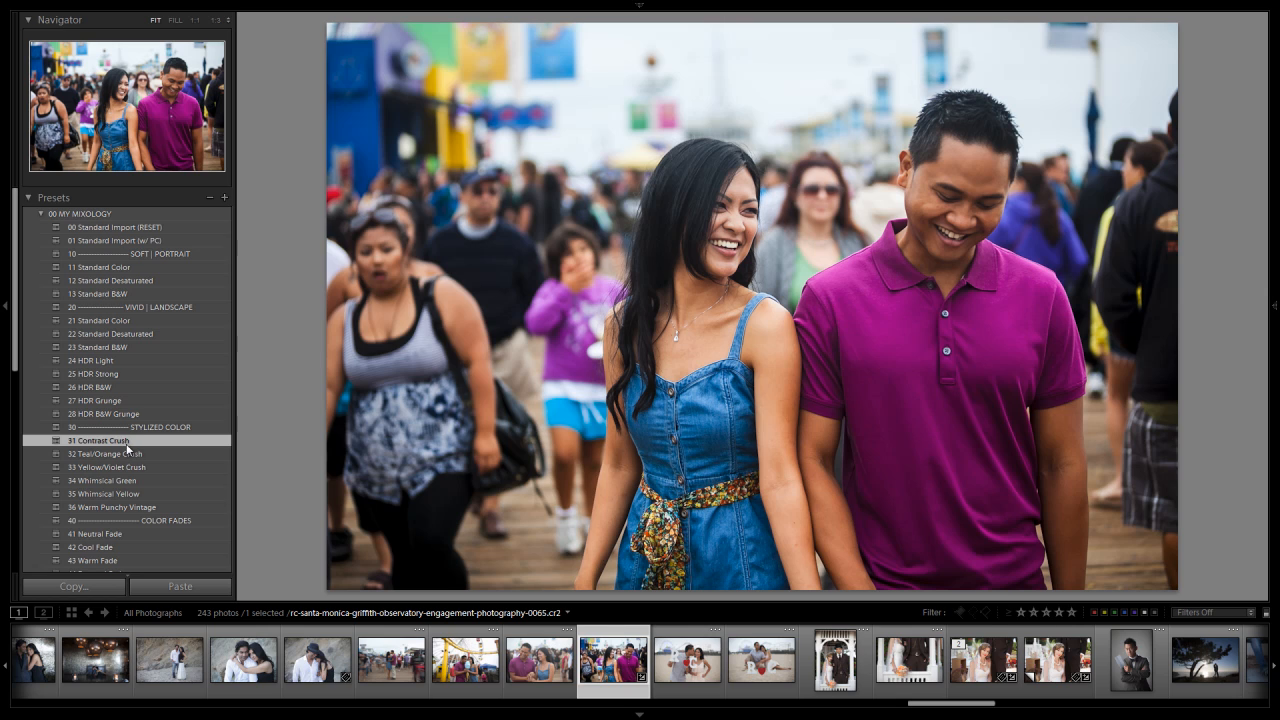
mouse_move(452, 408)
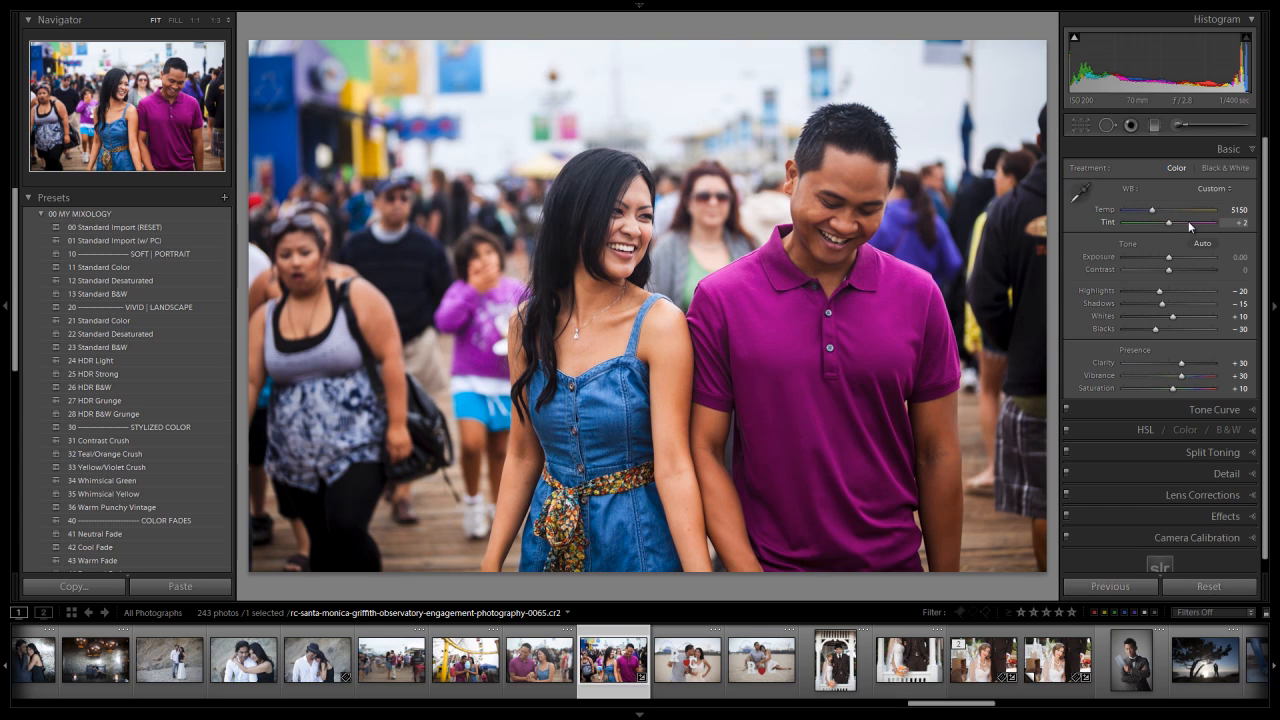
Nudge the Temp slider right for a slightly warmer white balance
left_click_drag(1190, 210, 1196, 210)
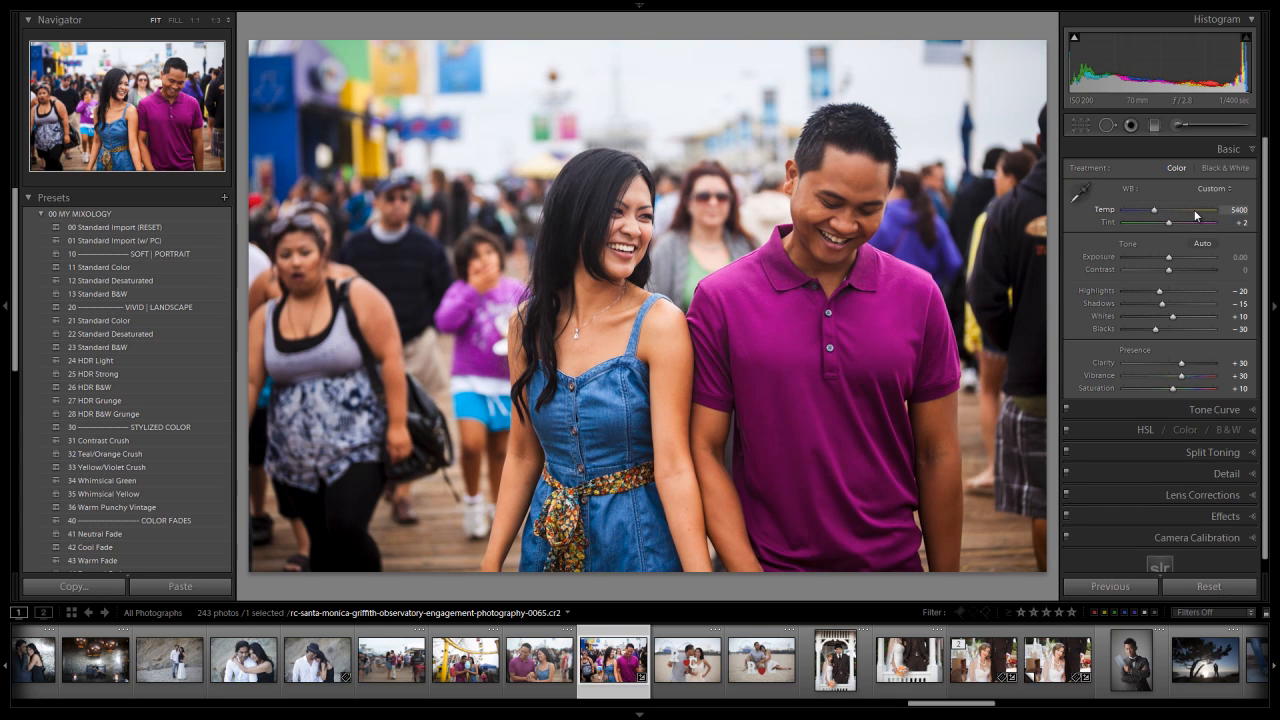